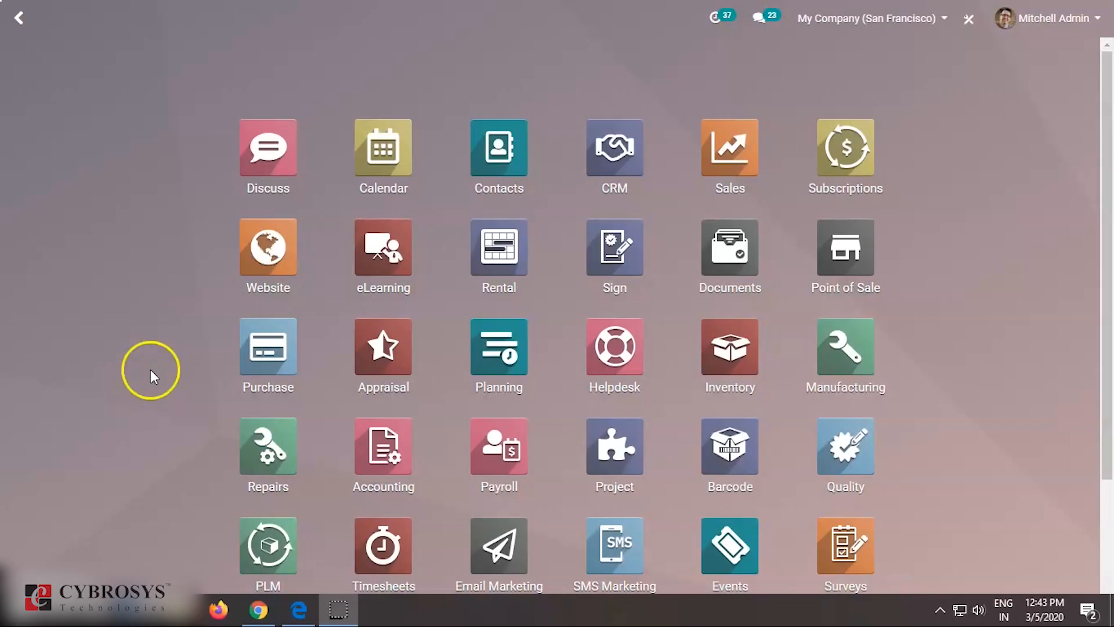
pyautogui.moveTo(172, 352)
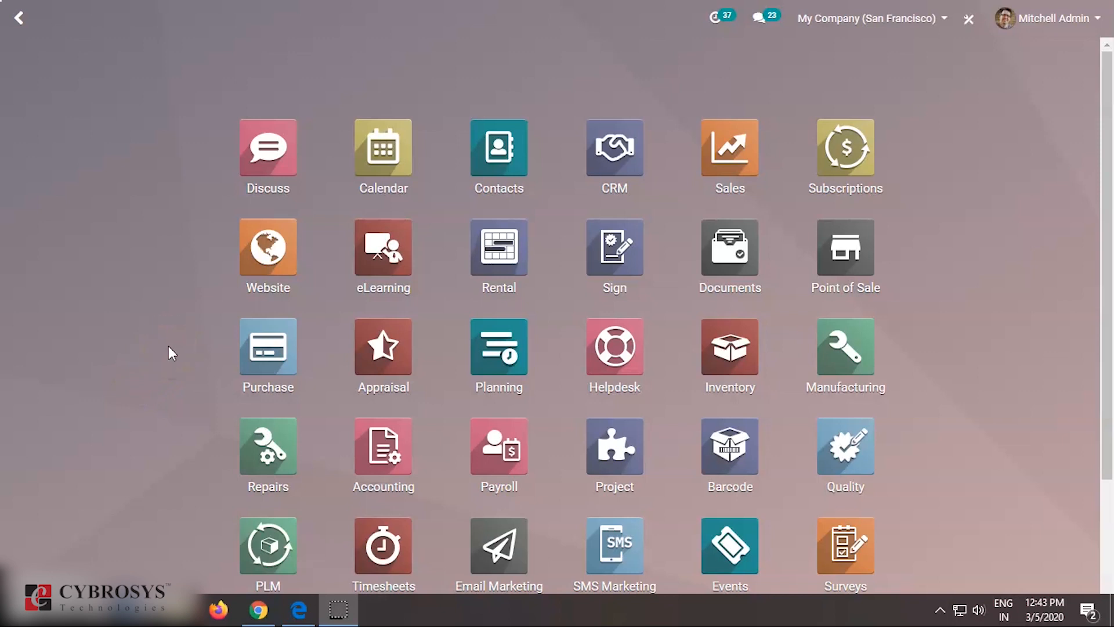
pyautogui.moveTo(177, 353)
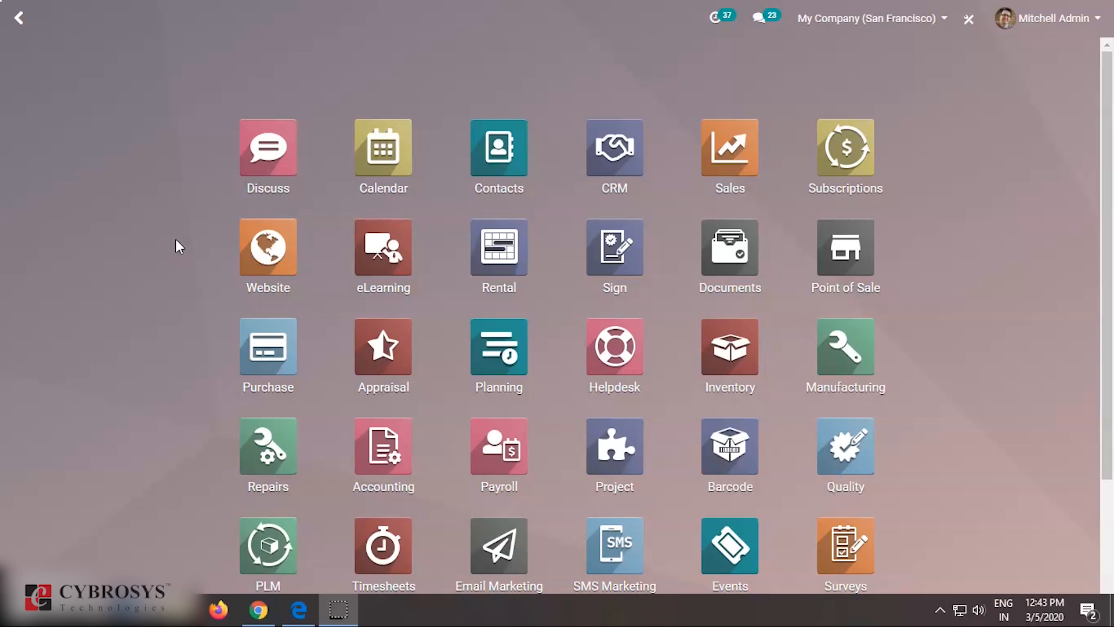
pyautogui.moveTo(193, 216)
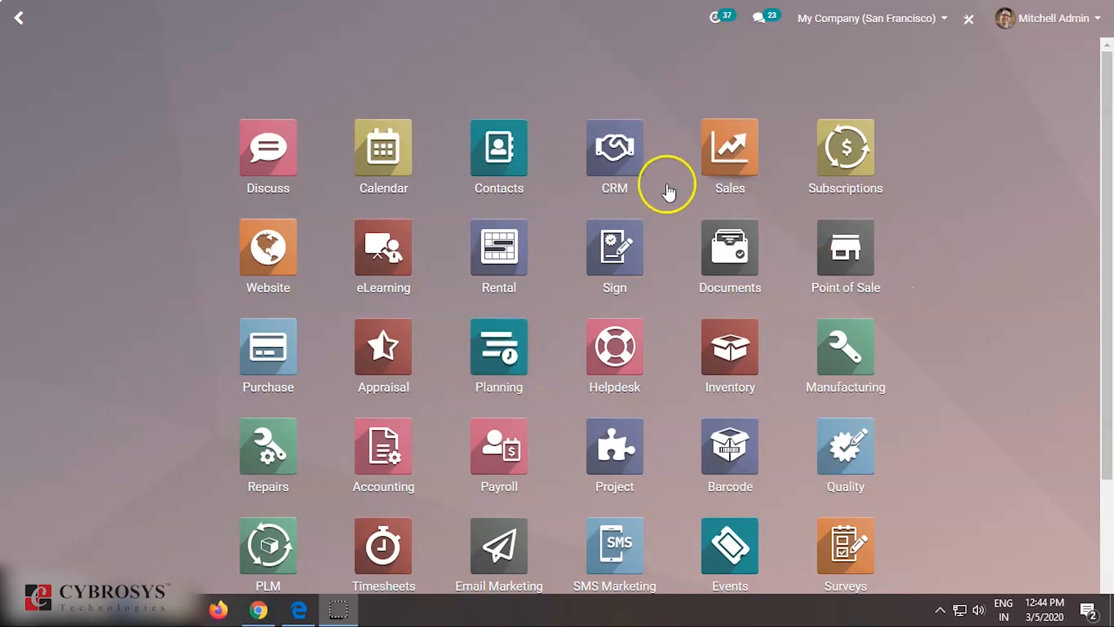
pyautogui.moveTo(435, 429)
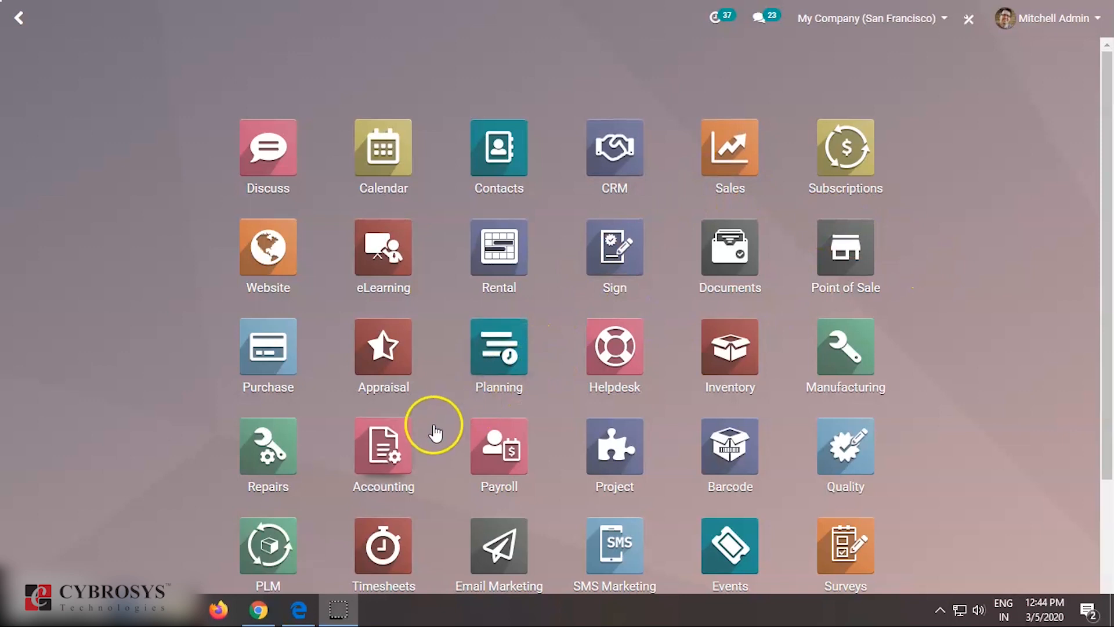
# Step: From the Attendances app, check Mitchell Admin in at 12:45:25 and out at 12:45:33
pyautogui.scroll(-3)
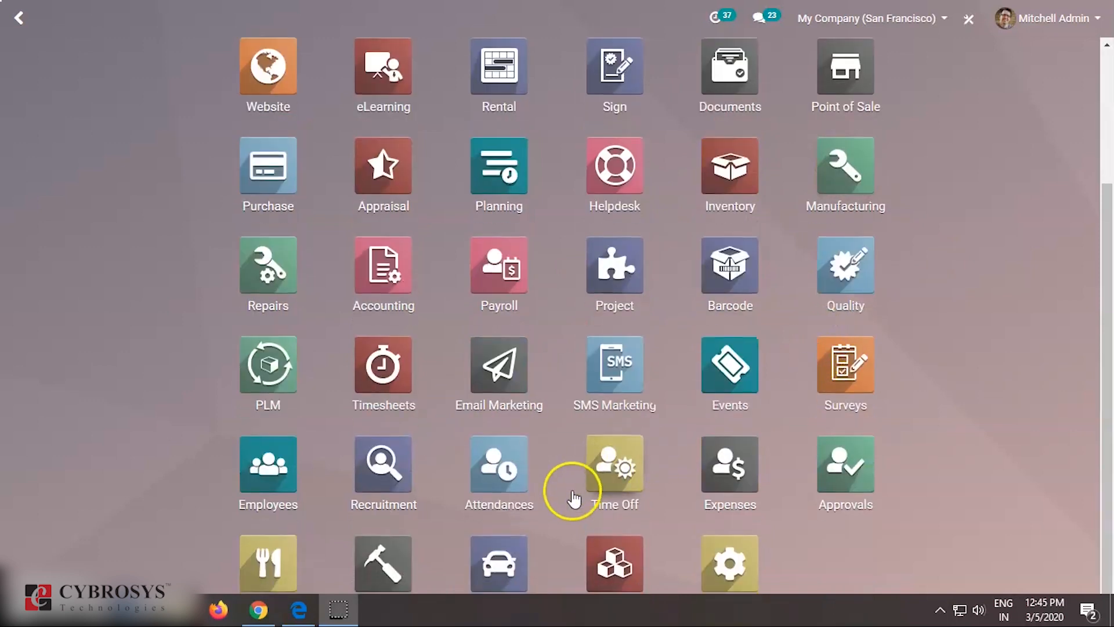
pyautogui.click(499, 463)
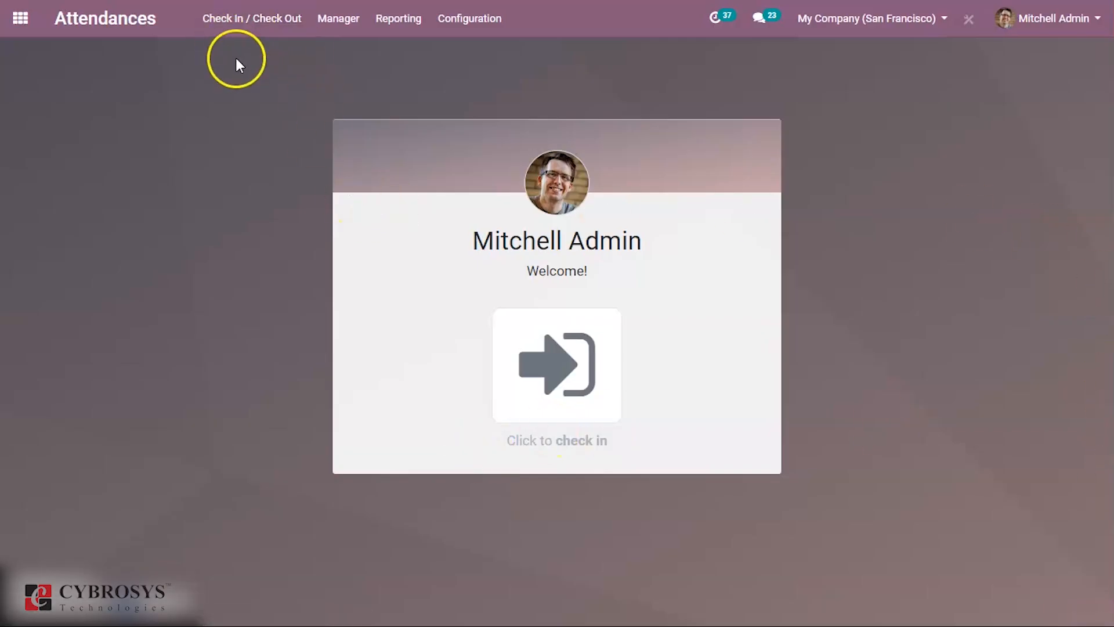
pyautogui.moveTo(633, 255)
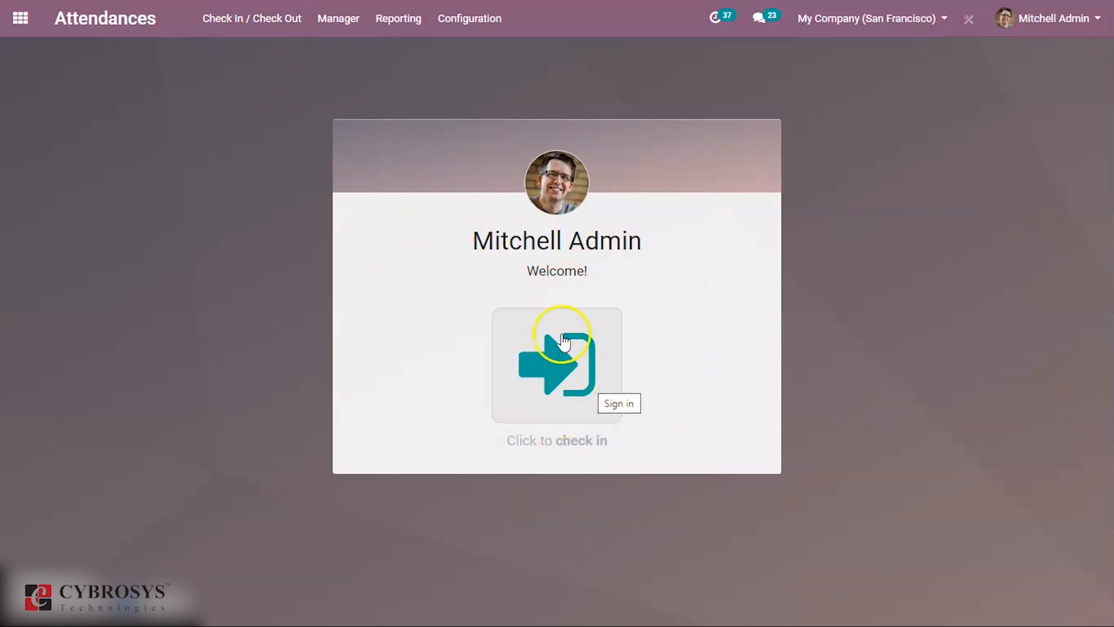
pyautogui.click(557, 366)
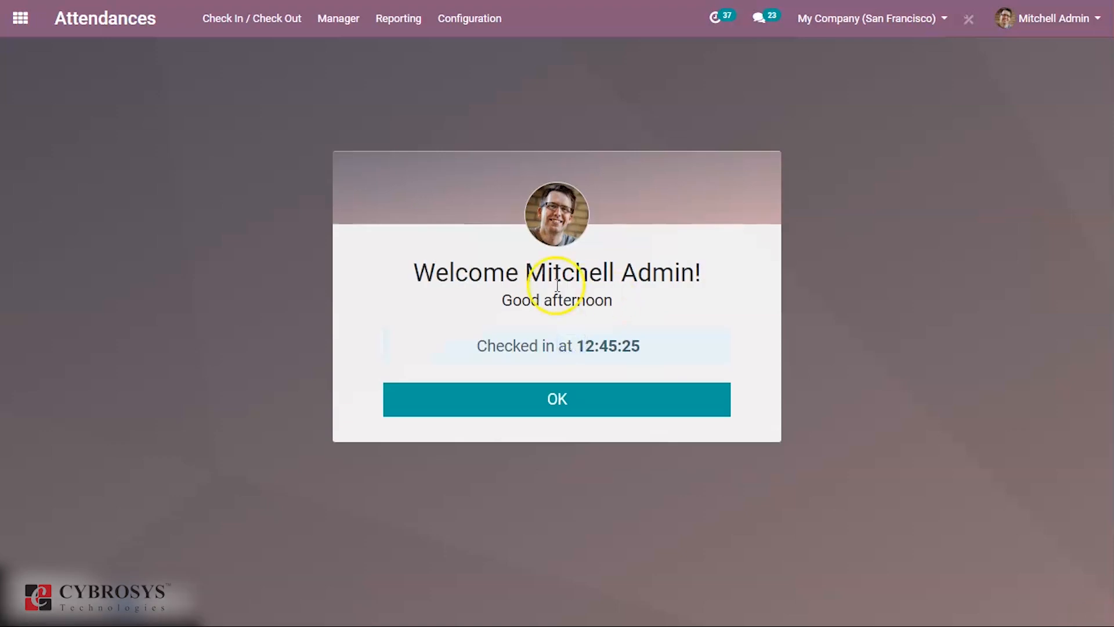
pyautogui.moveTo(650, 326)
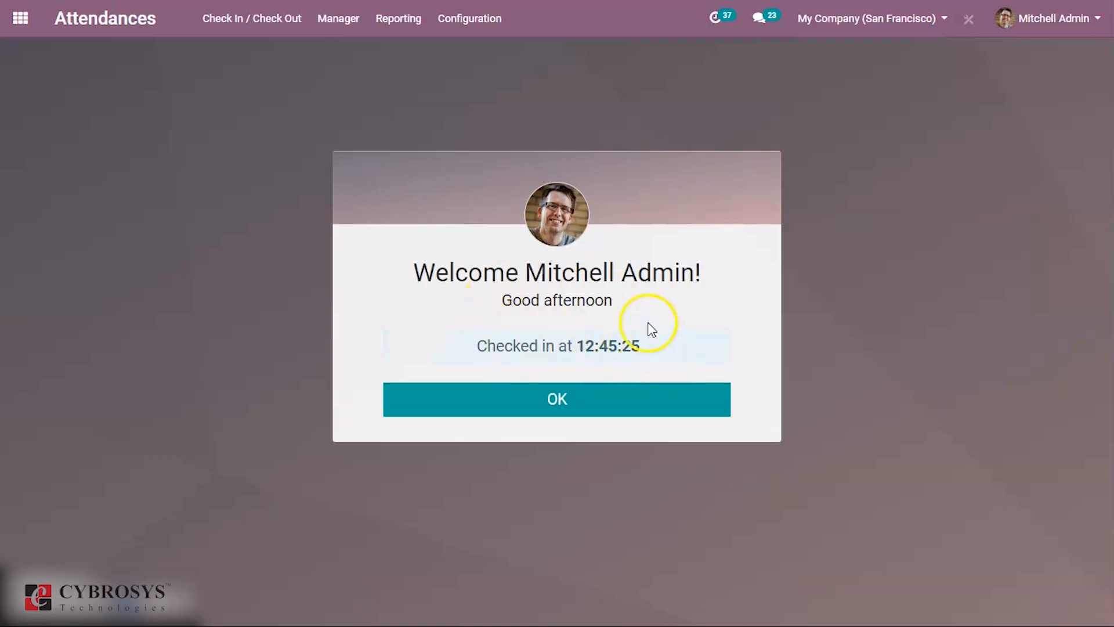
pyautogui.click(557, 399)
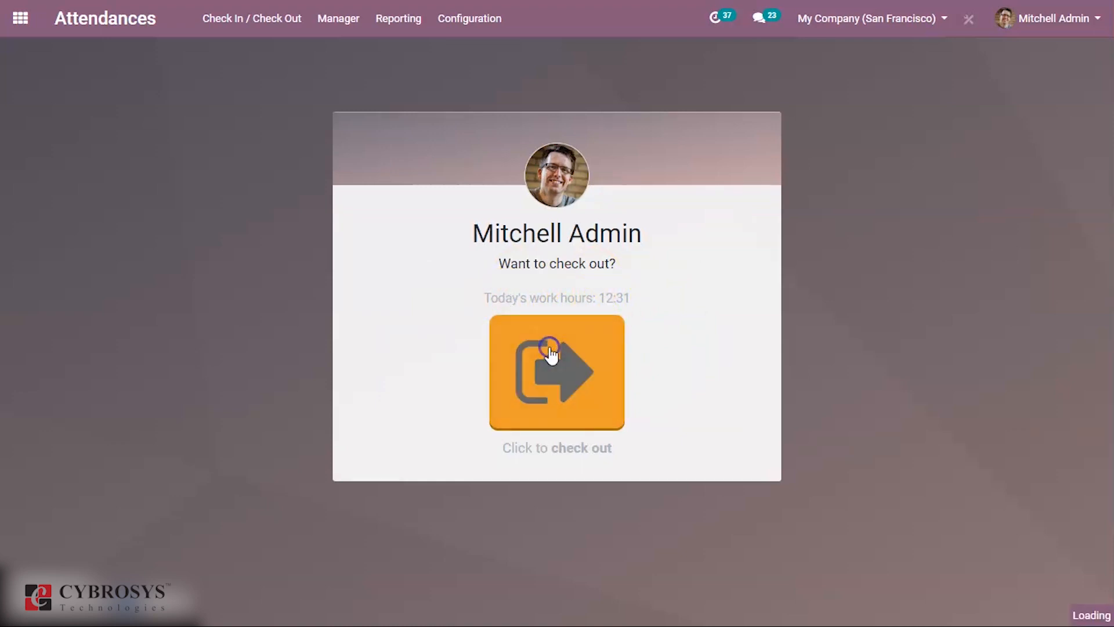
pyautogui.click(556, 372)
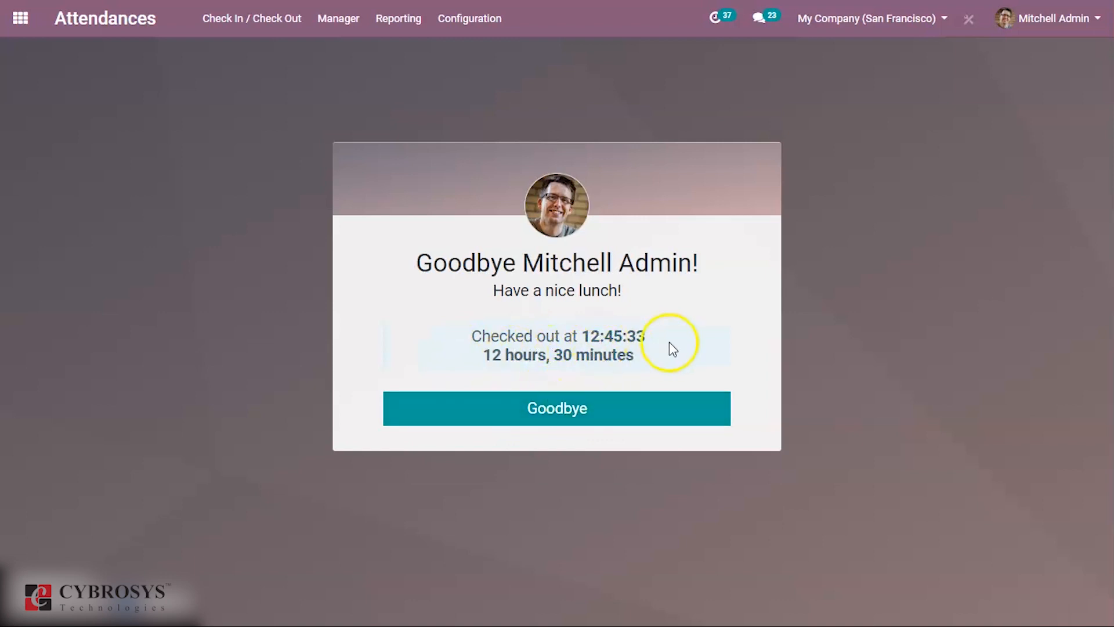
pyautogui.click(557, 408)
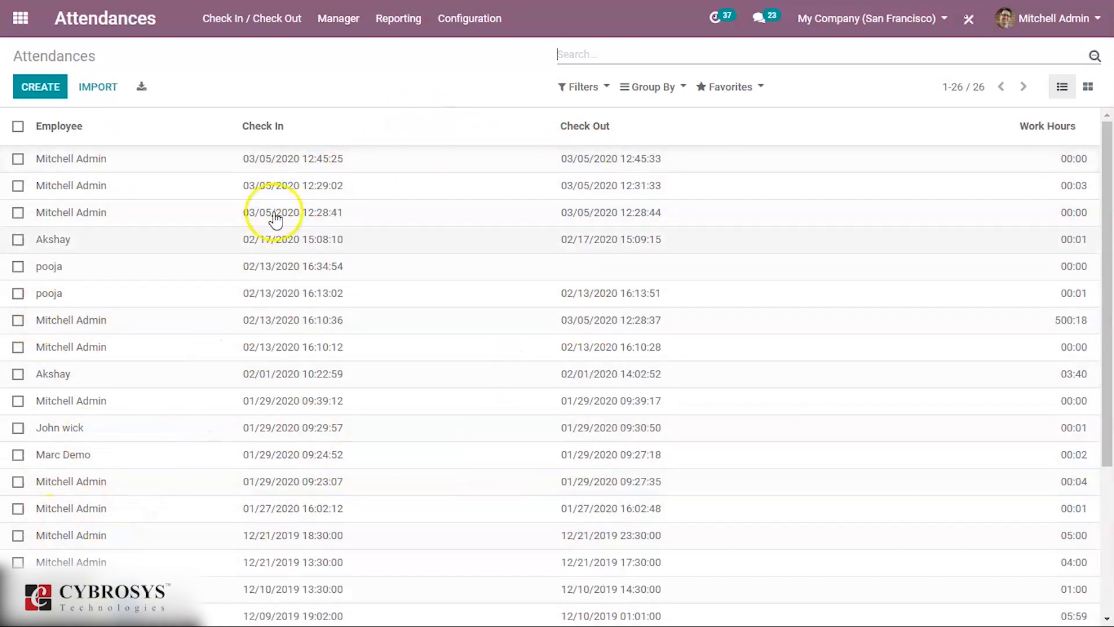
pyautogui.moveTo(591, 129)
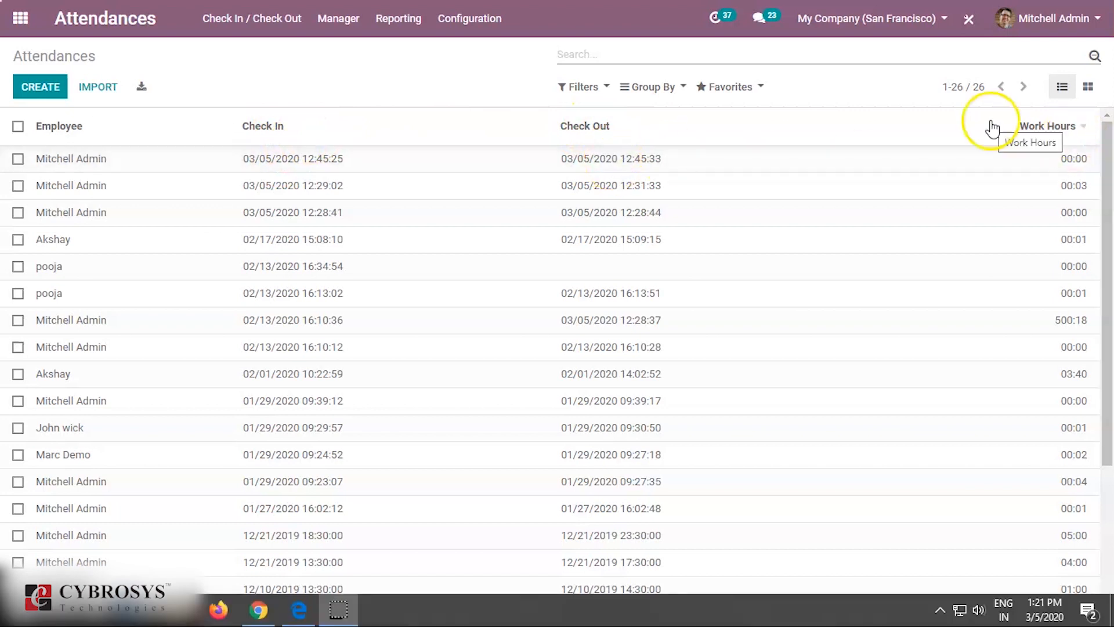
pyautogui.moveTo(459, 75)
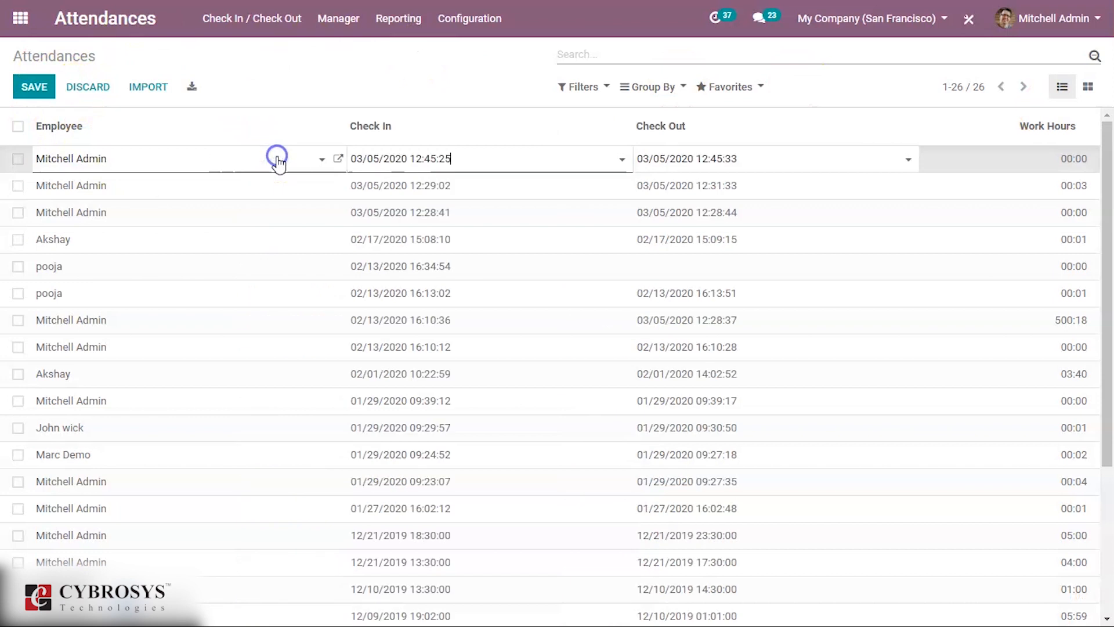
pyautogui.moveTo(679, 161)
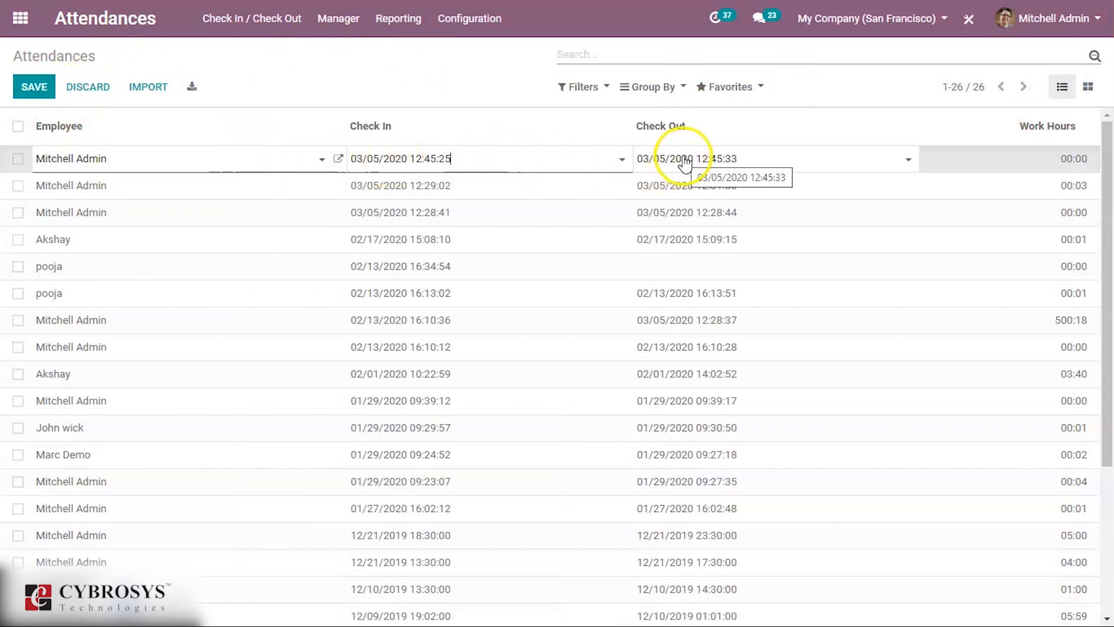
# Step: Filter the attendance list to my own attendances with check-ins in February
pyautogui.click(581, 86)
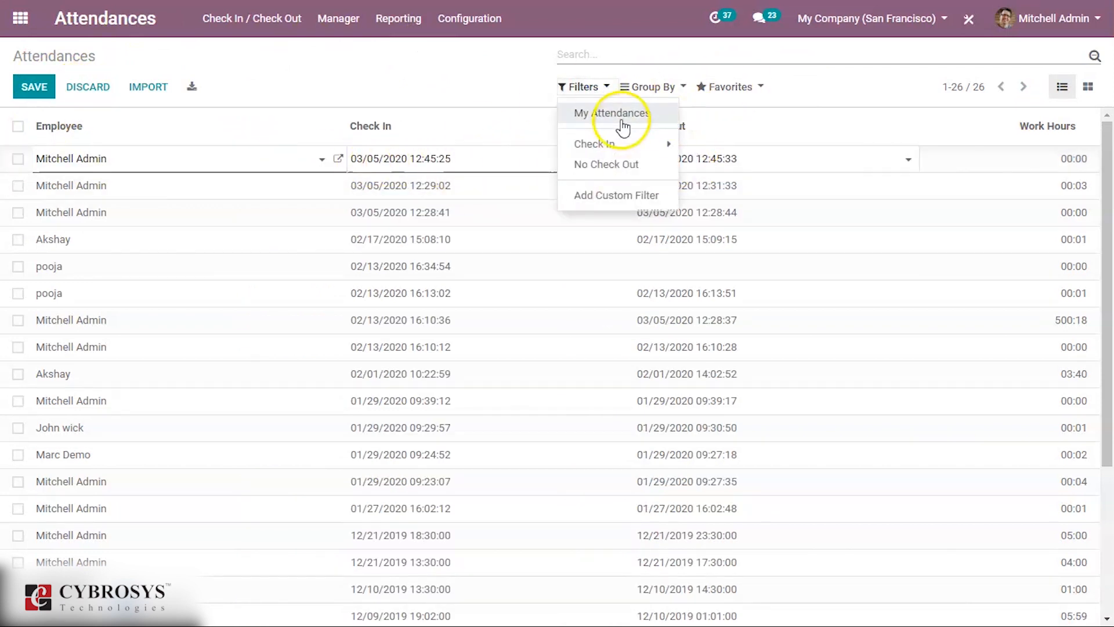
pyautogui.click(614, 113)
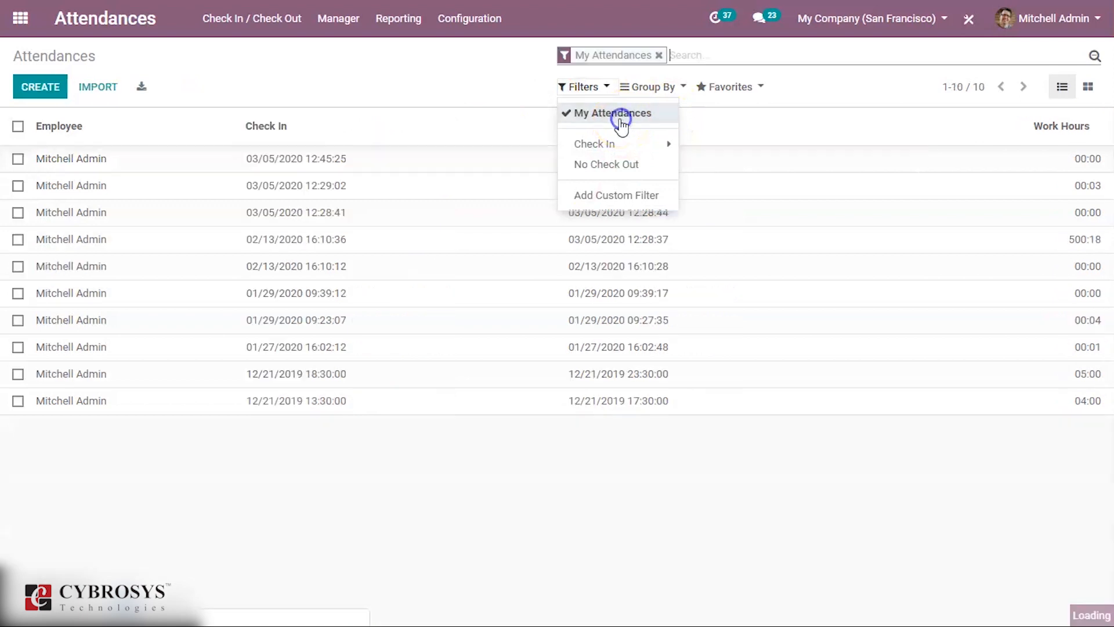
pyautogui.click(594, 144)
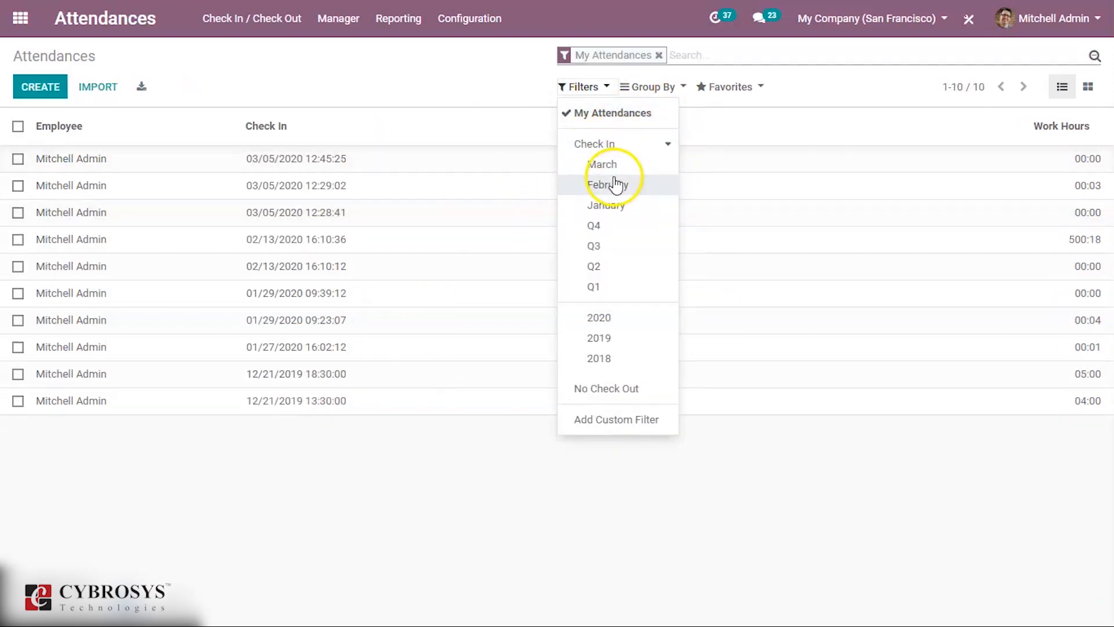
pyautogui.click(608, 185)
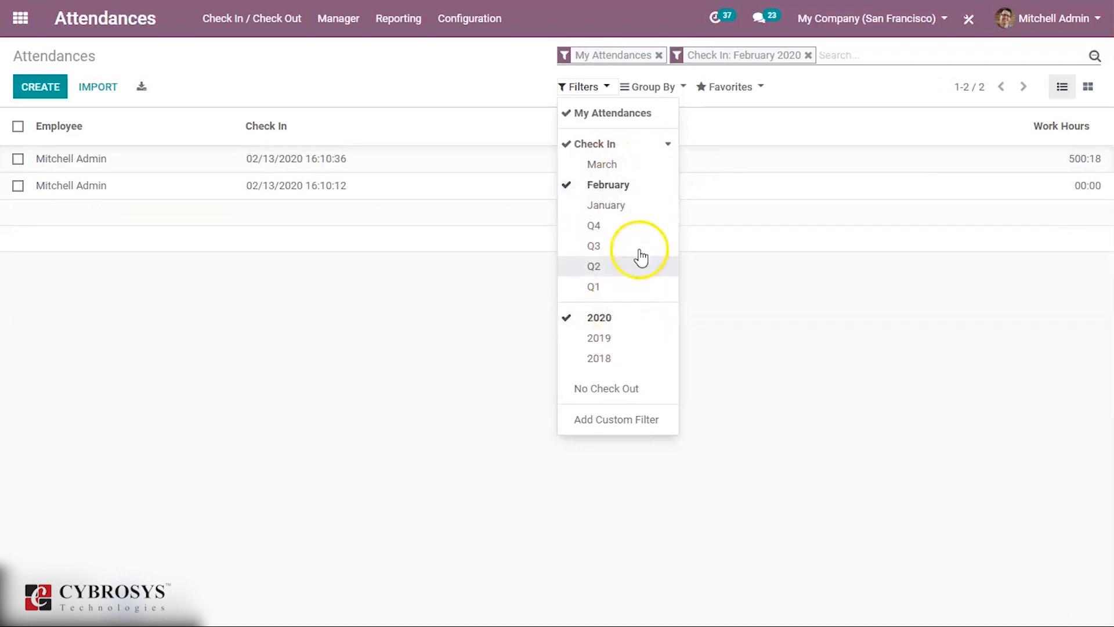
# Step: Group the filtered attendance records by employee and then by check-in week
pyautogui.click(652, 86)
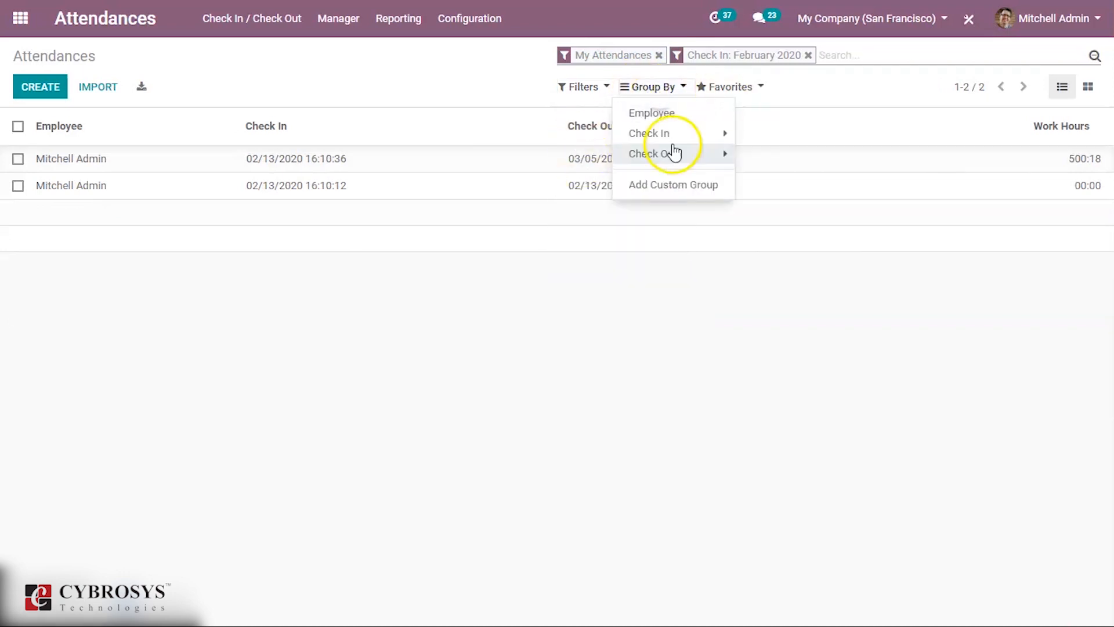
pyautogui.click(651, 113)
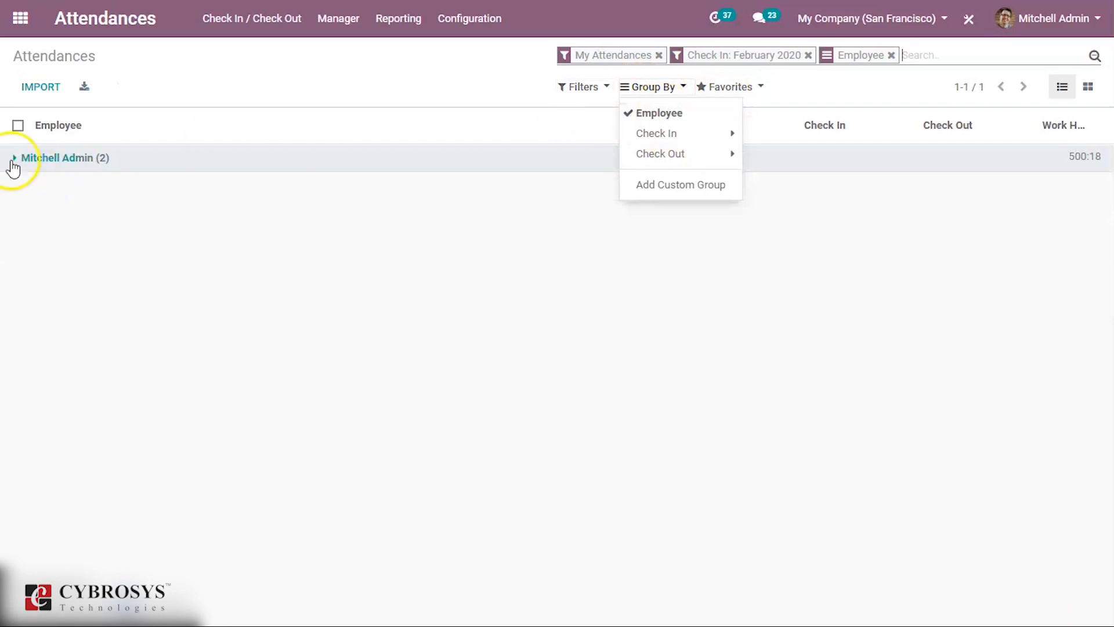
pyautogui.click(582, 87)
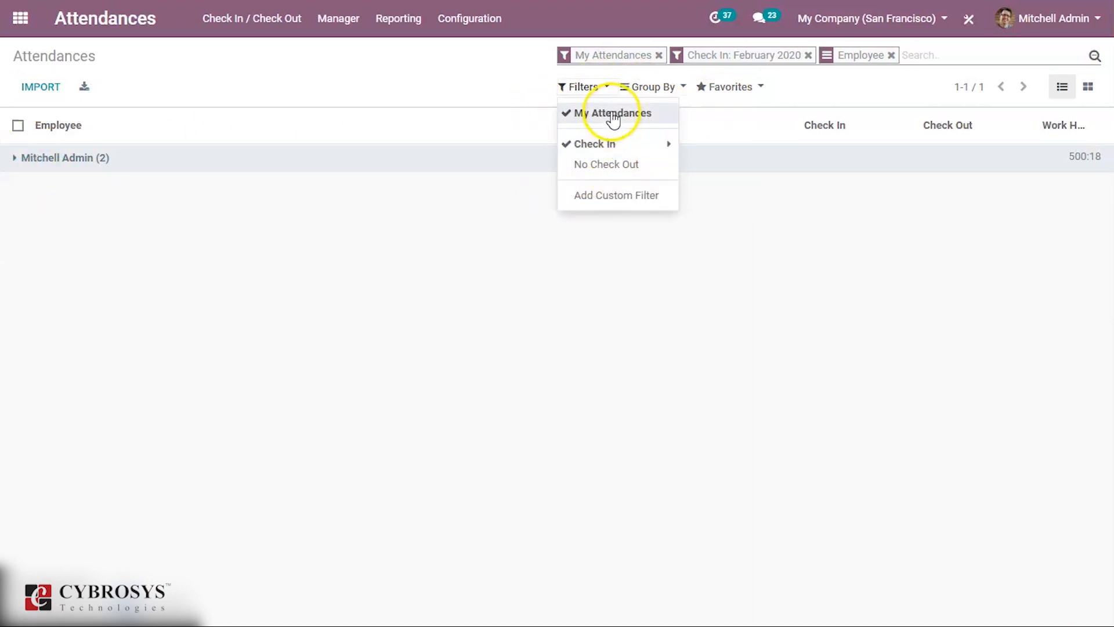
pyautogui.click(612, 114)
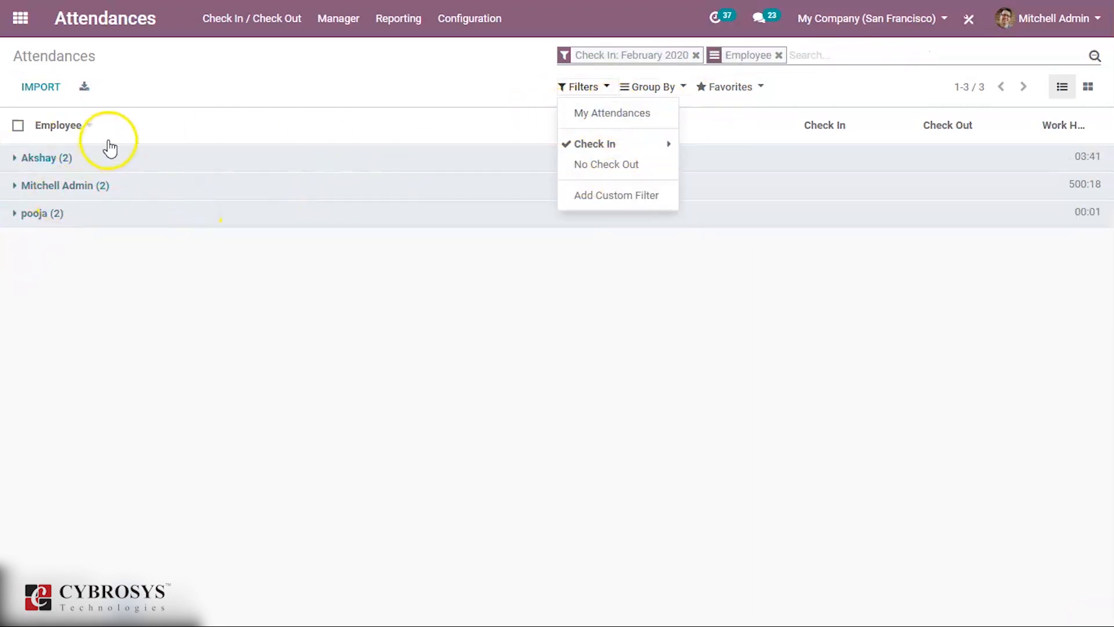
pyautogui.click(649, 86)
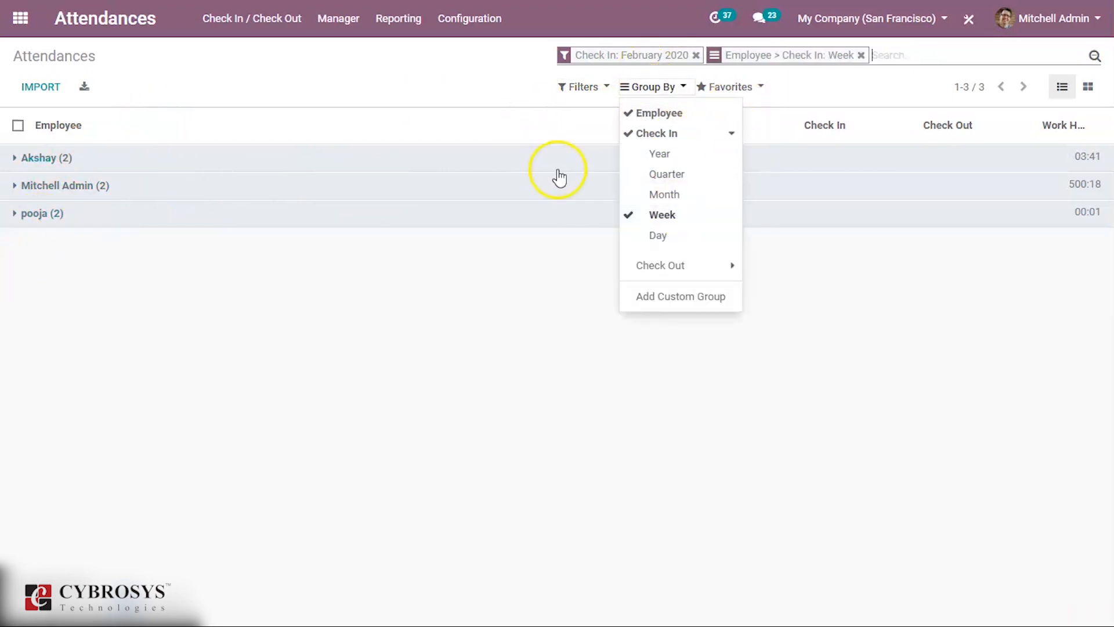
pyautogui.click(731, 86)
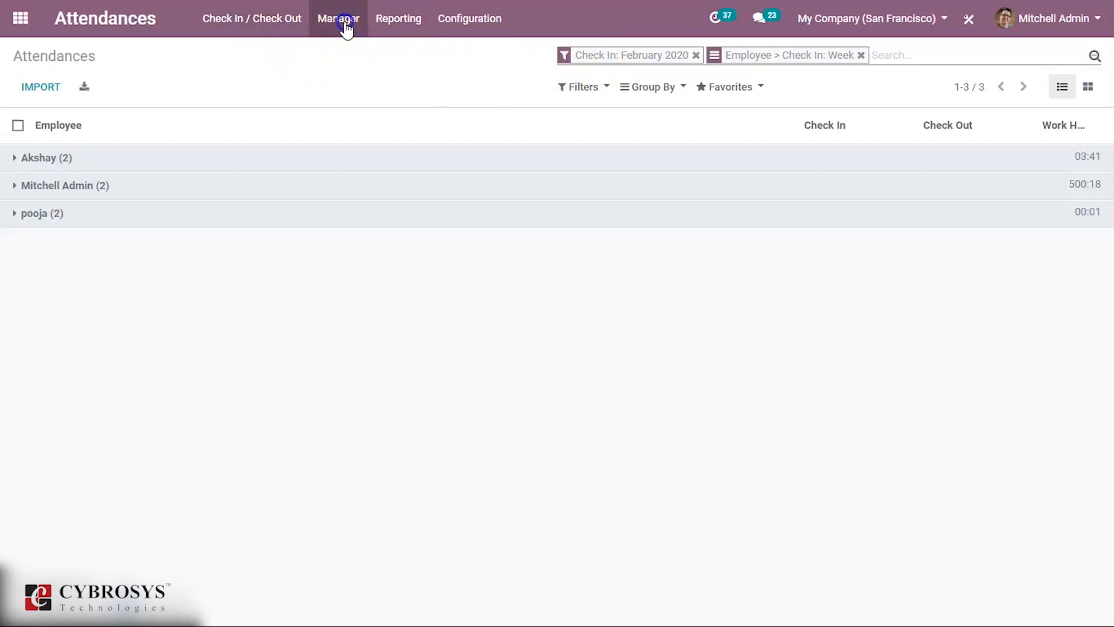
# Step: Show the Manager menu listing Attendances, Employees and Kiosk Mode
pyautogui.click(338, 18)
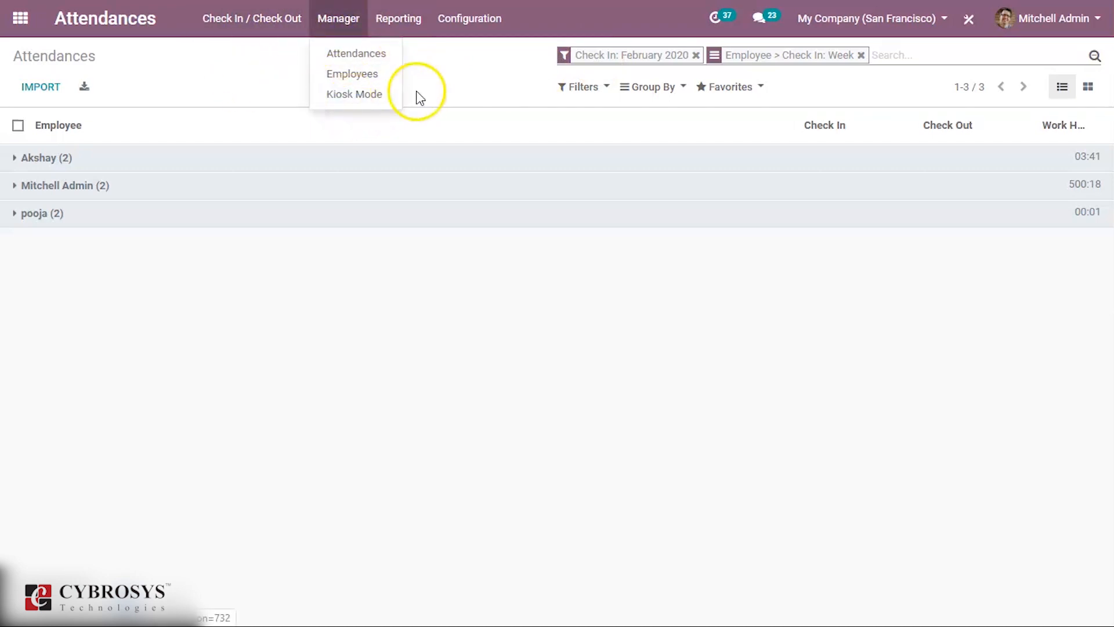
pyautogui.moveTo(380, 98)
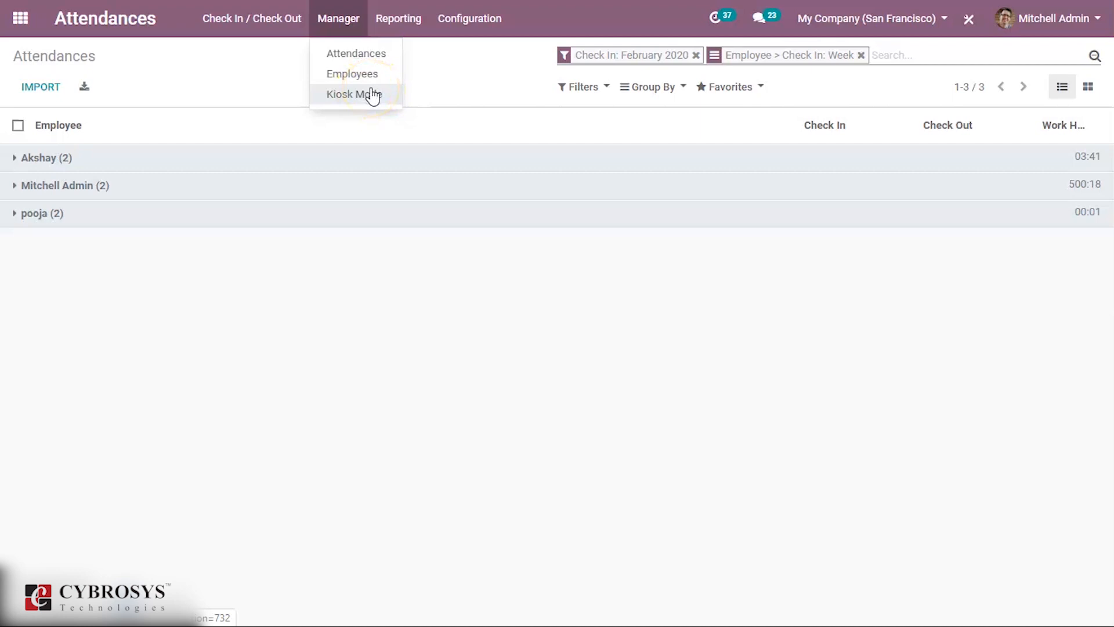
pyautogui.moveTo(337, 58)
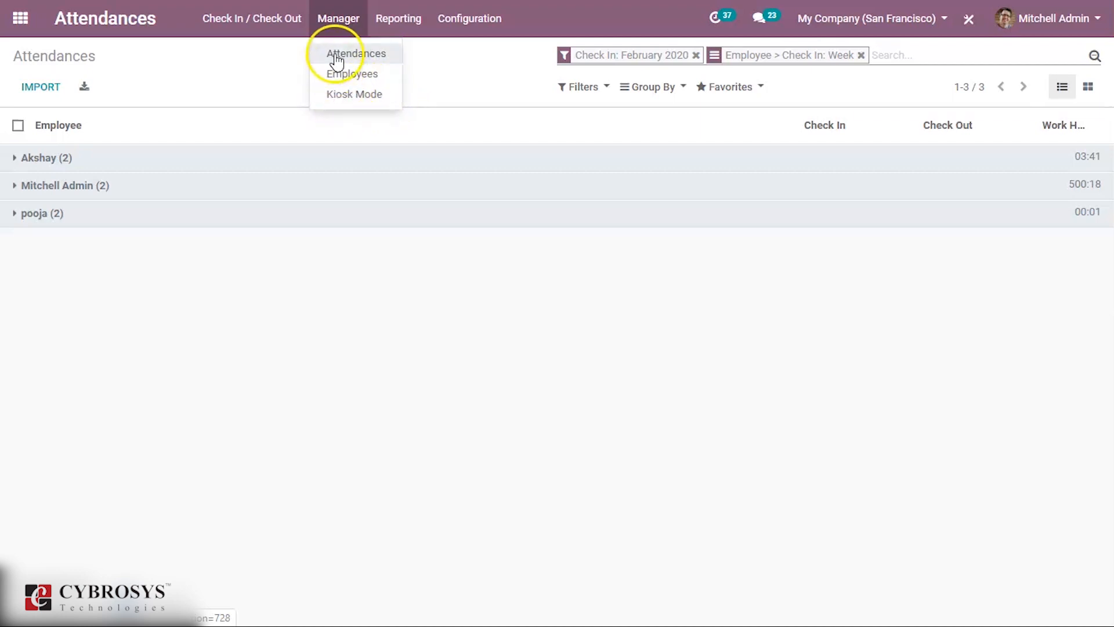
pyautogui.click(351, 73)
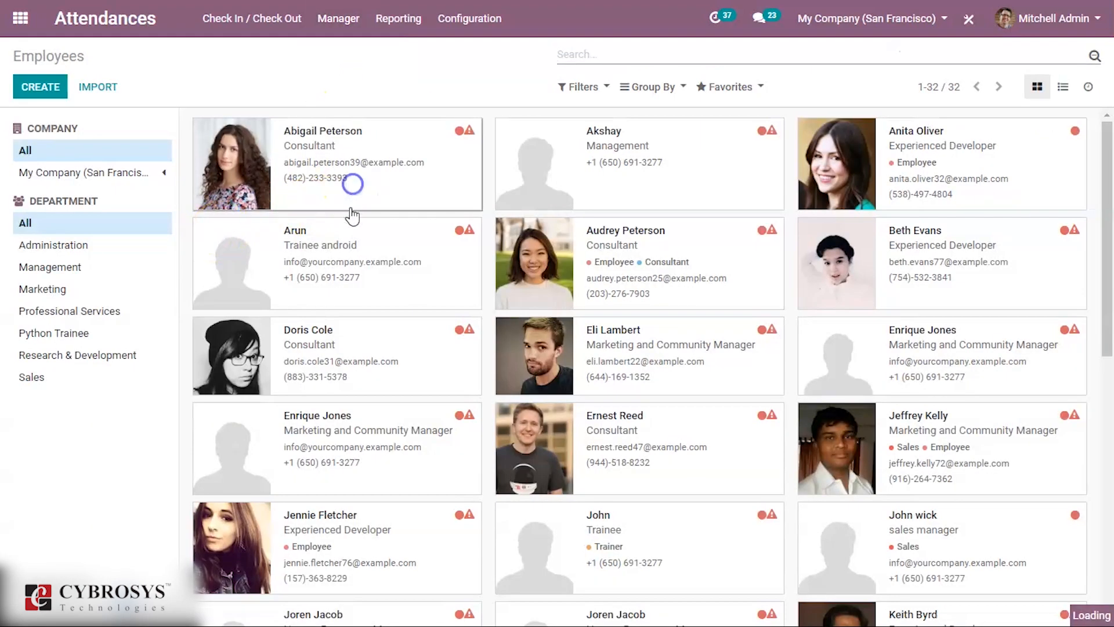
pyautogui.click(322, 163)
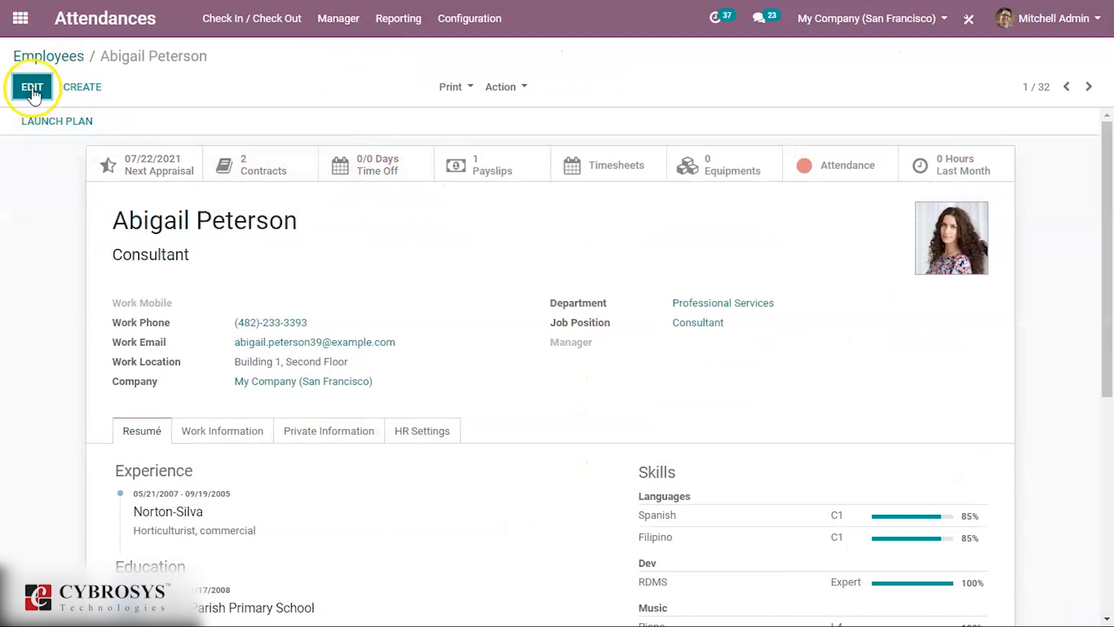
pyautogui.click(32, 87)
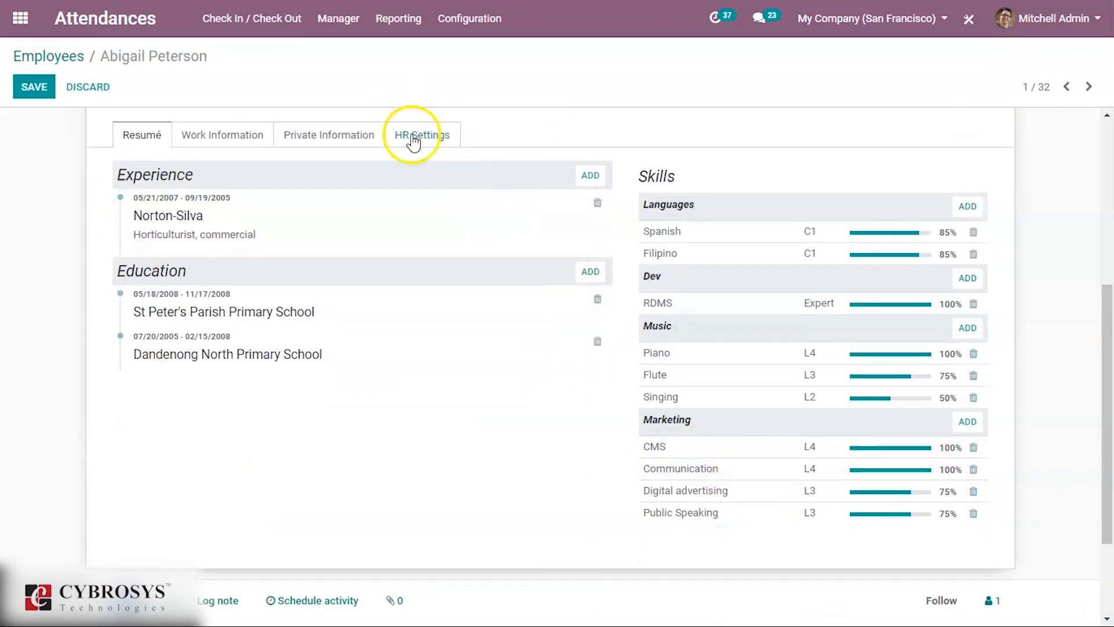
pyautogui.click(421, 135)
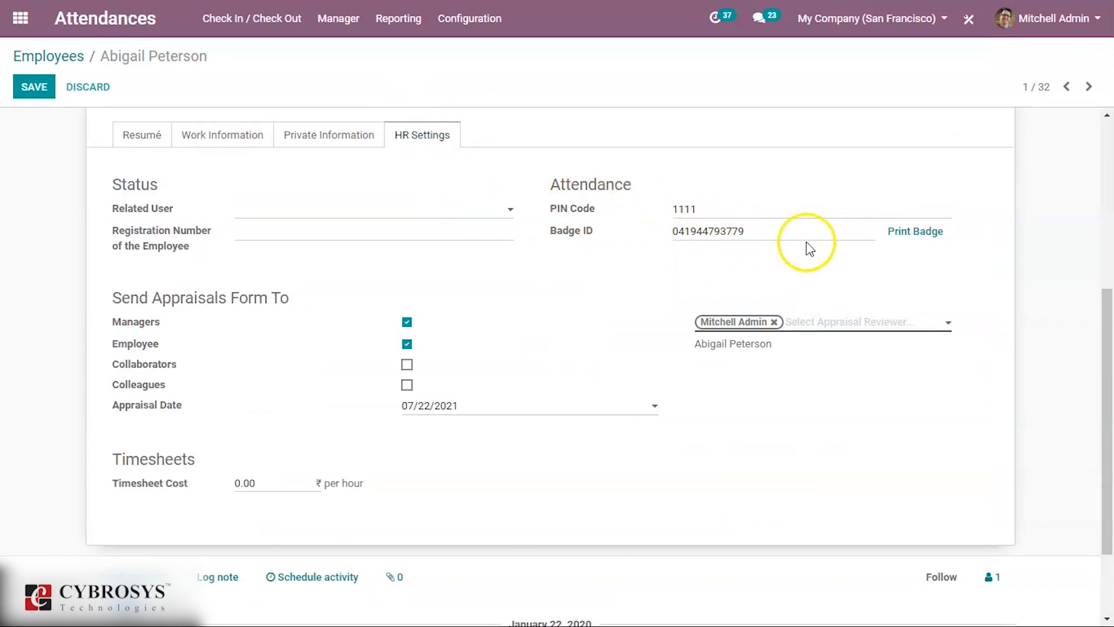
pyautogui.click(48, 57)
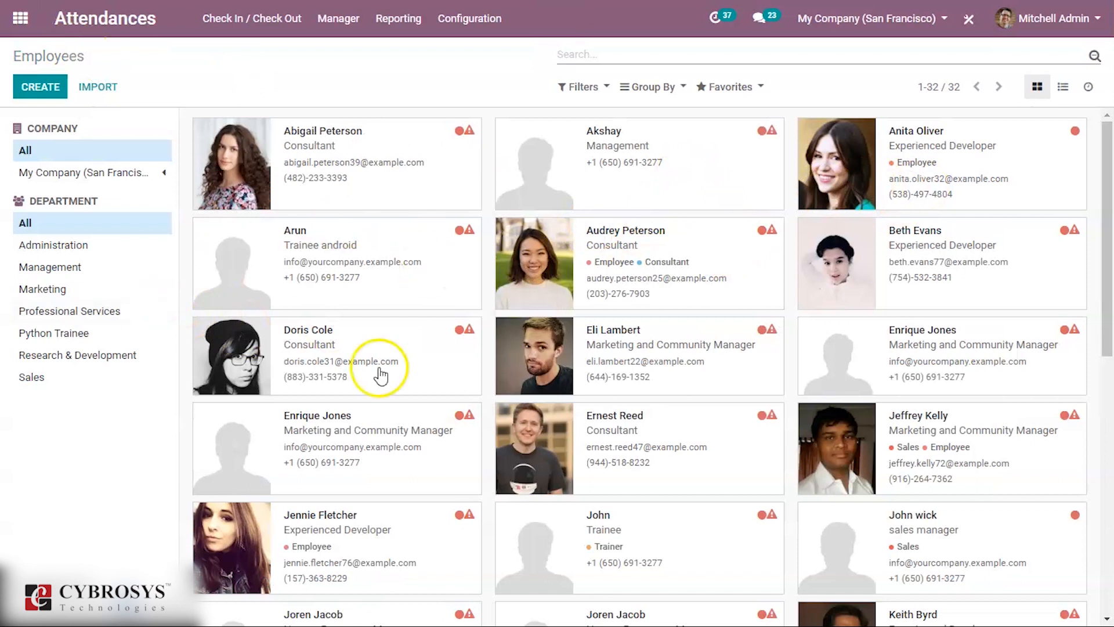
pyautogui.click(424, 368)
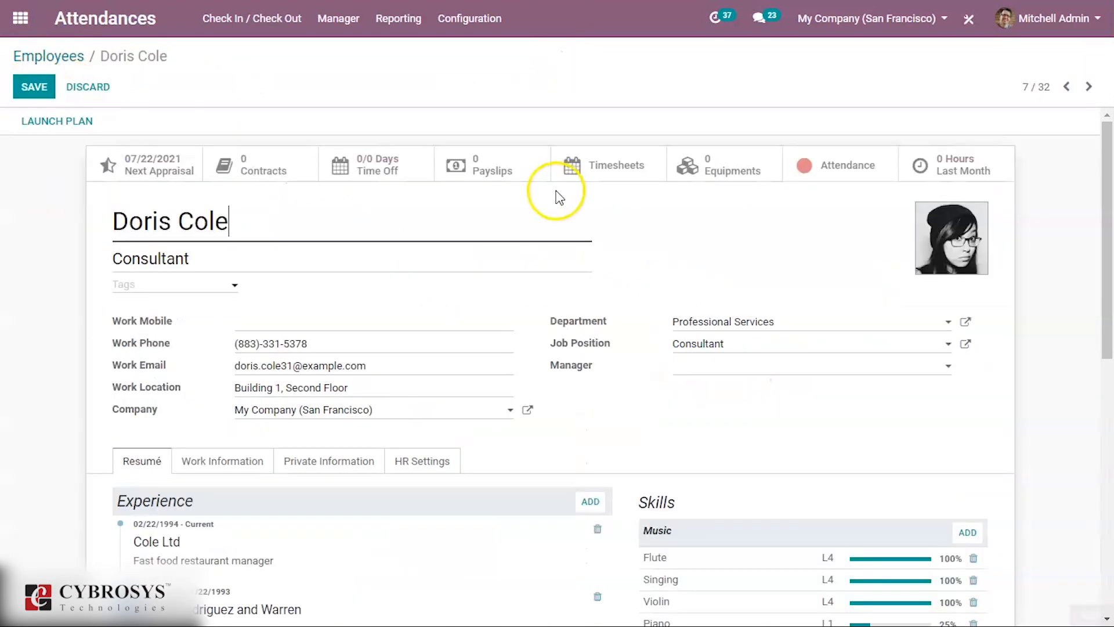
pyautogui.scroll(-3)
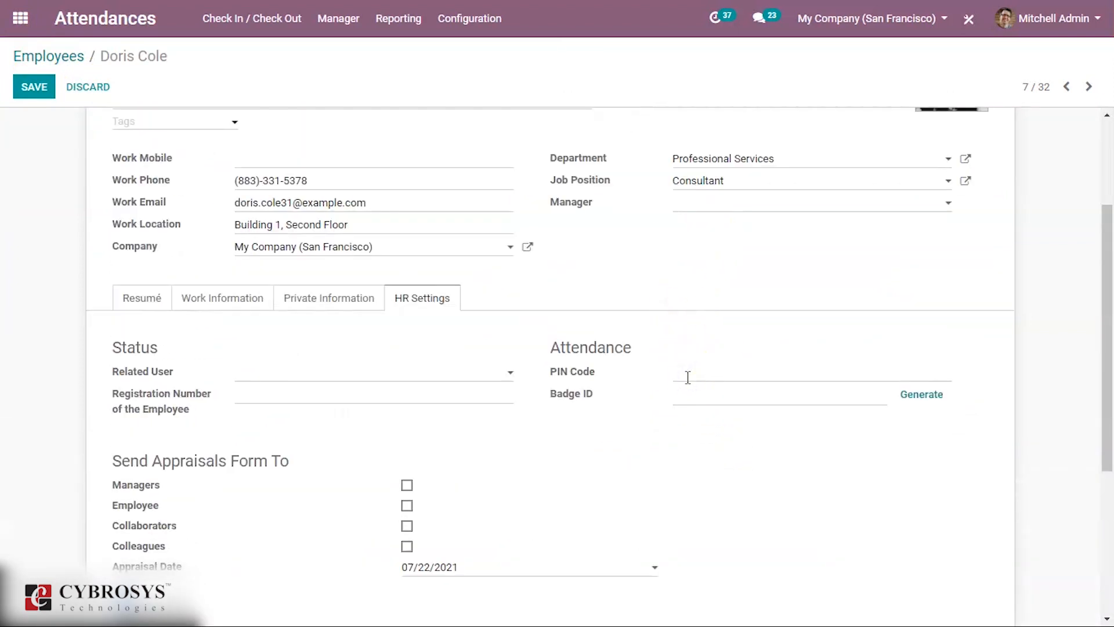
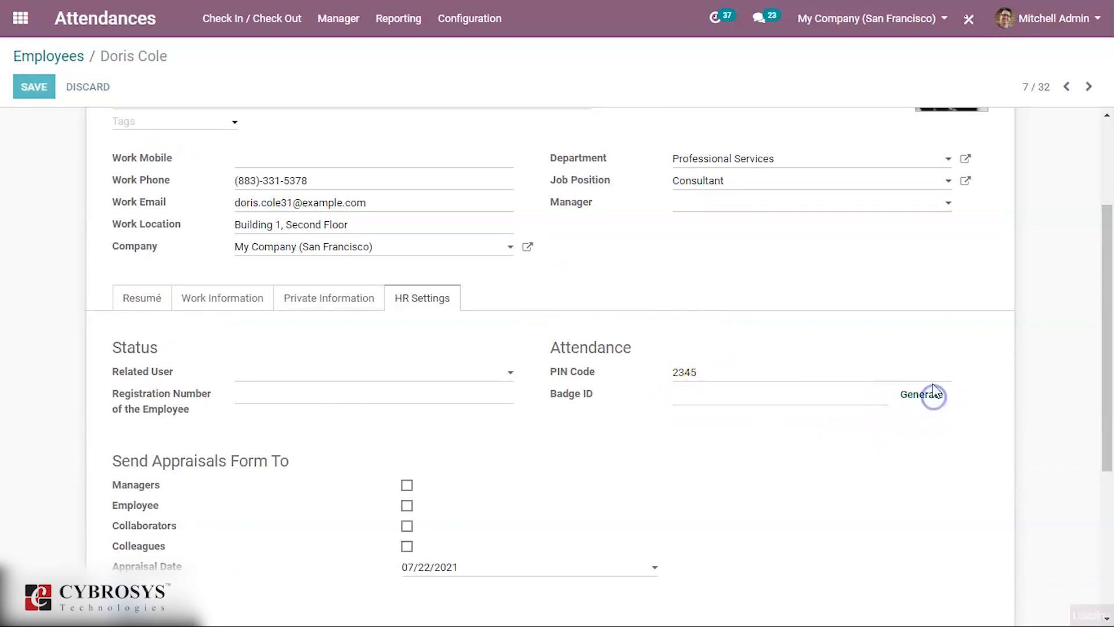
pyautogui.click(919, 394)
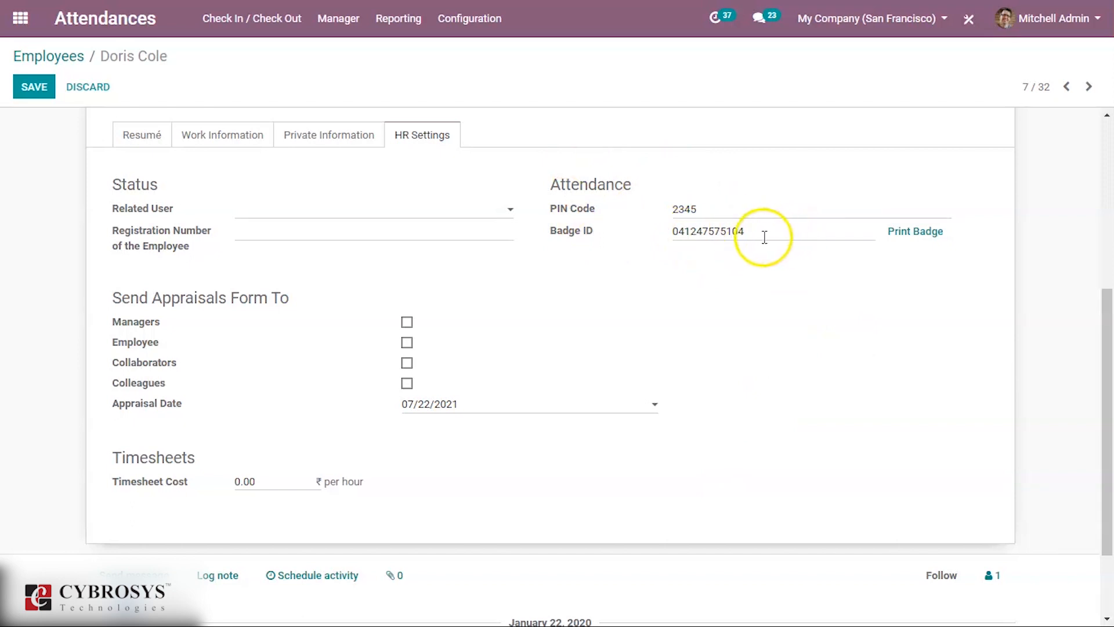
pyautogui.moveTo(965, 307)
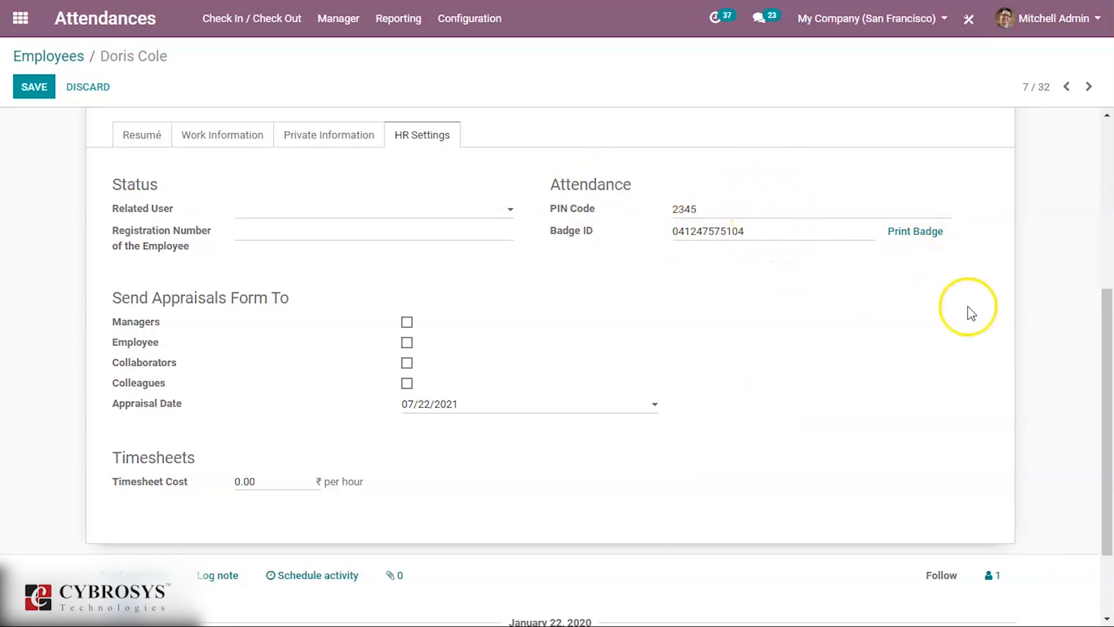
pyautogui.moveTo(798, 361)
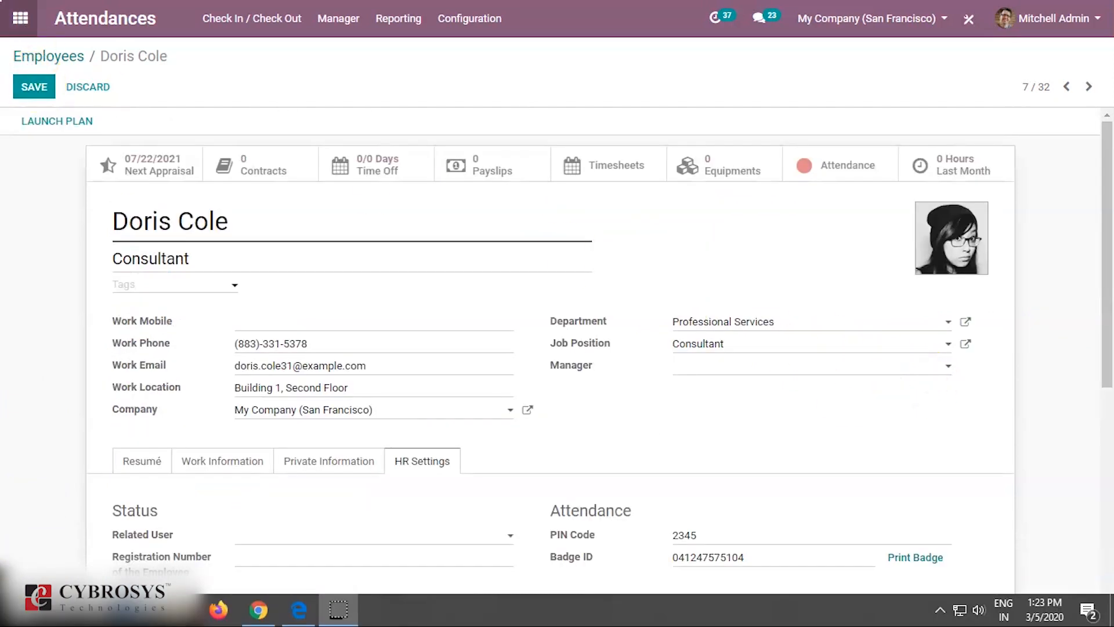
pyautogui.click(33, 87)
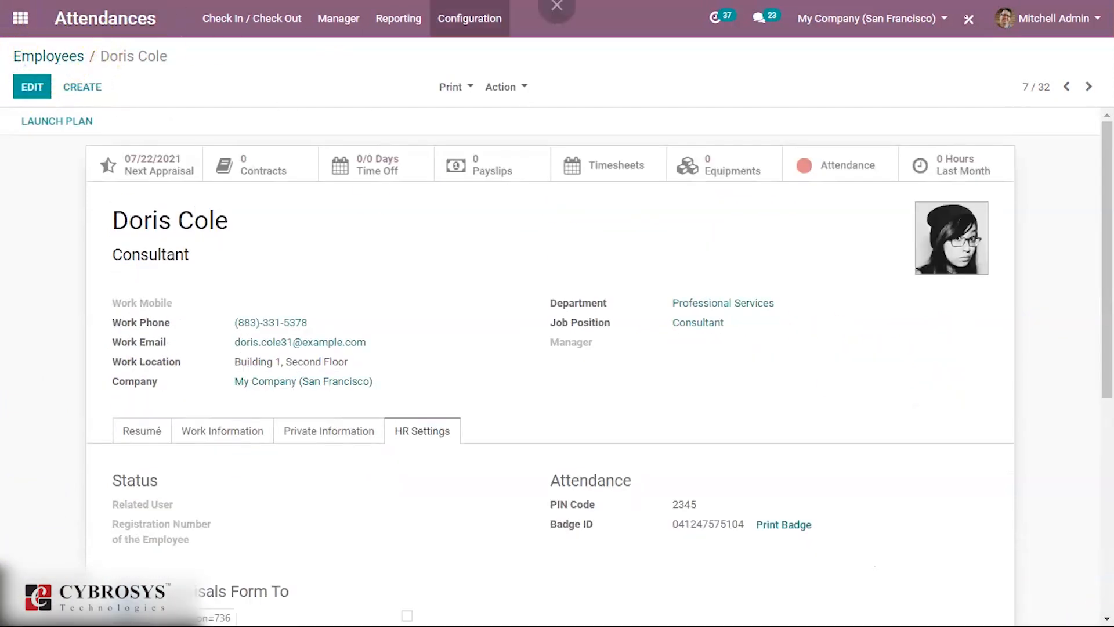
pyautogui.click(338, 18)
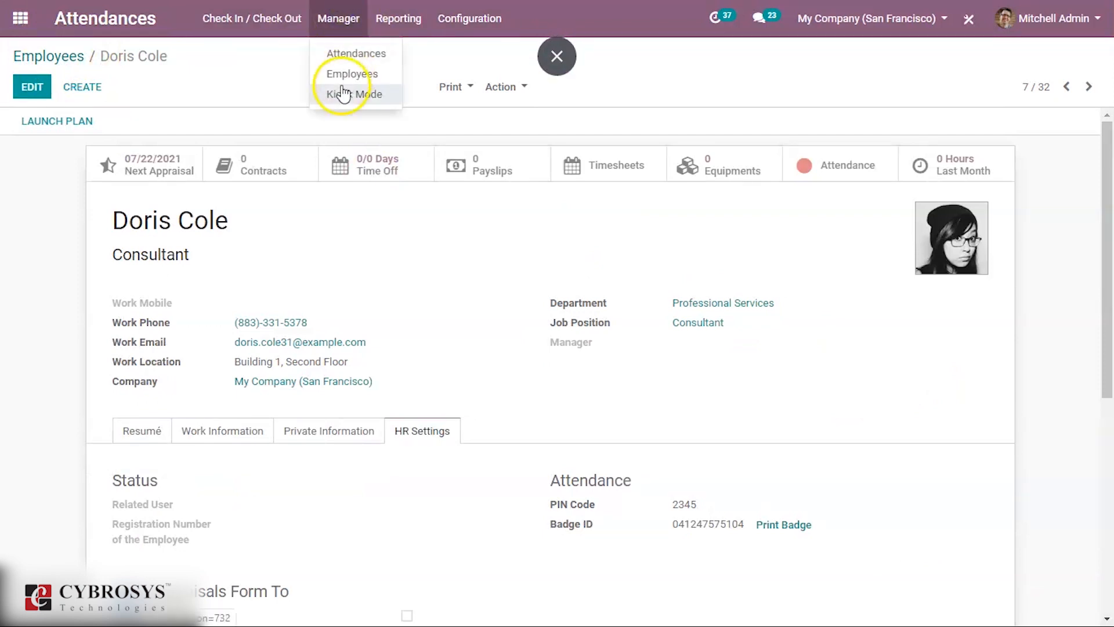
pyautogui.click(356, 94)
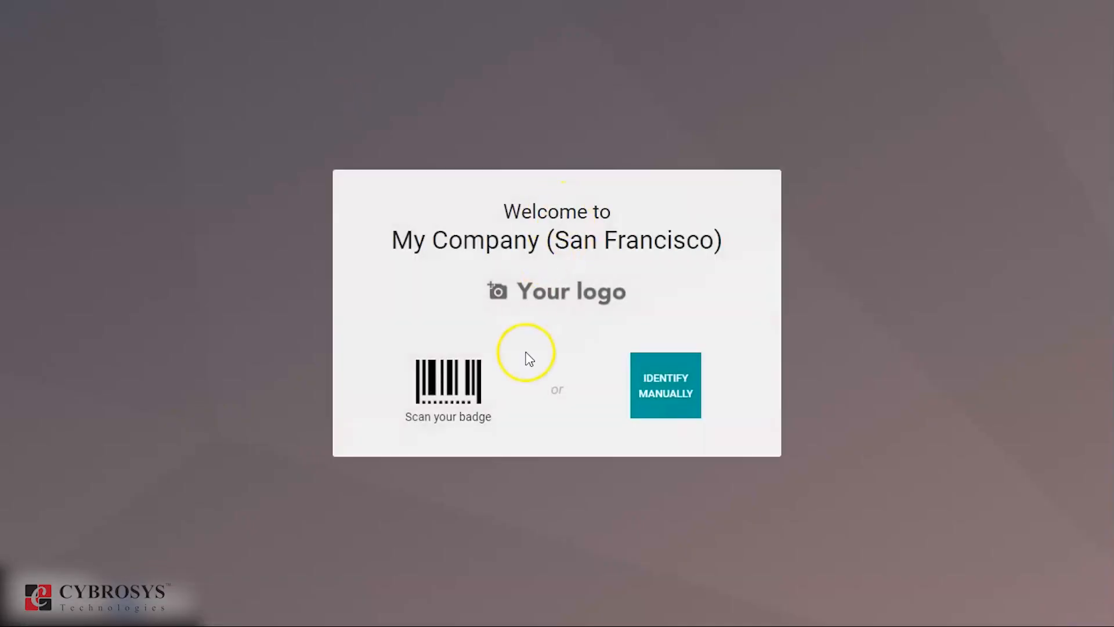
pyautogui.click(665, 385)
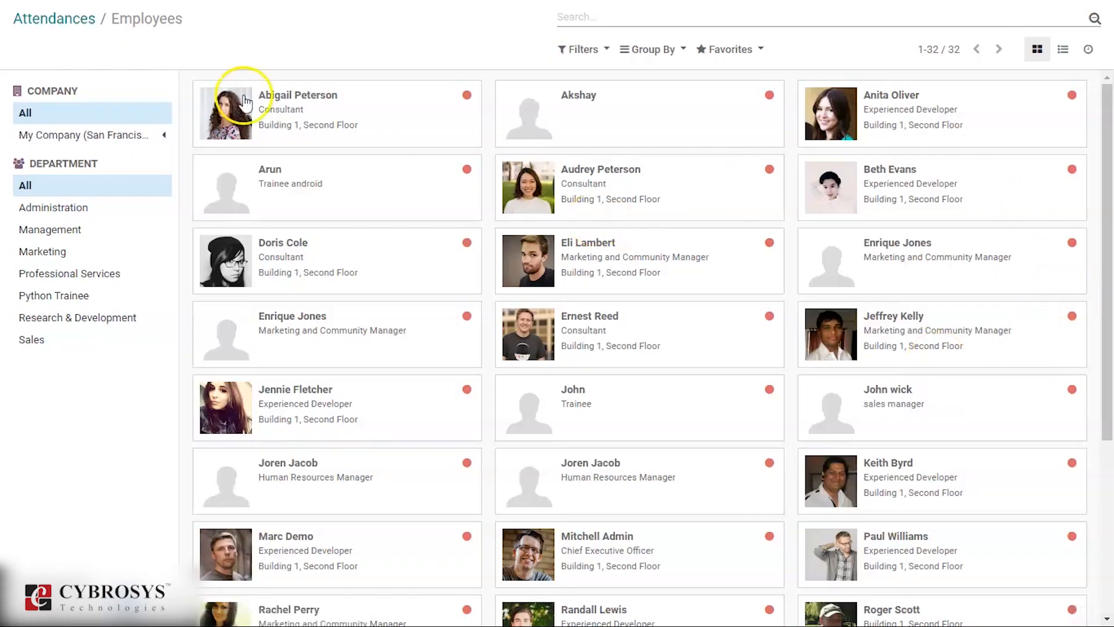
pyautogui.click(306, 260)
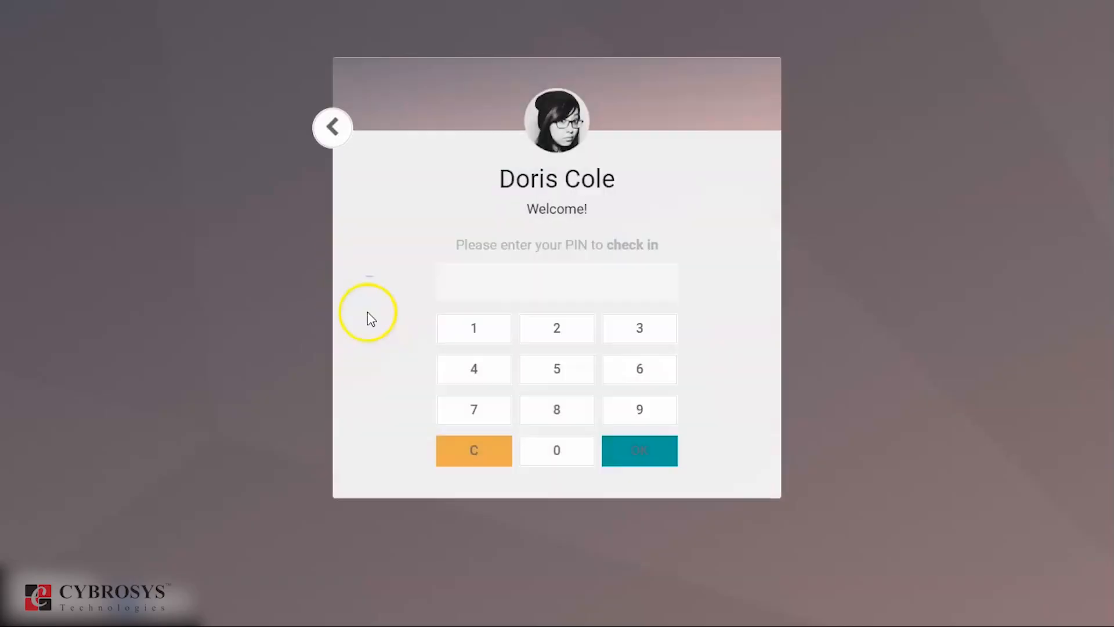
pyautogui.click(556, 369)
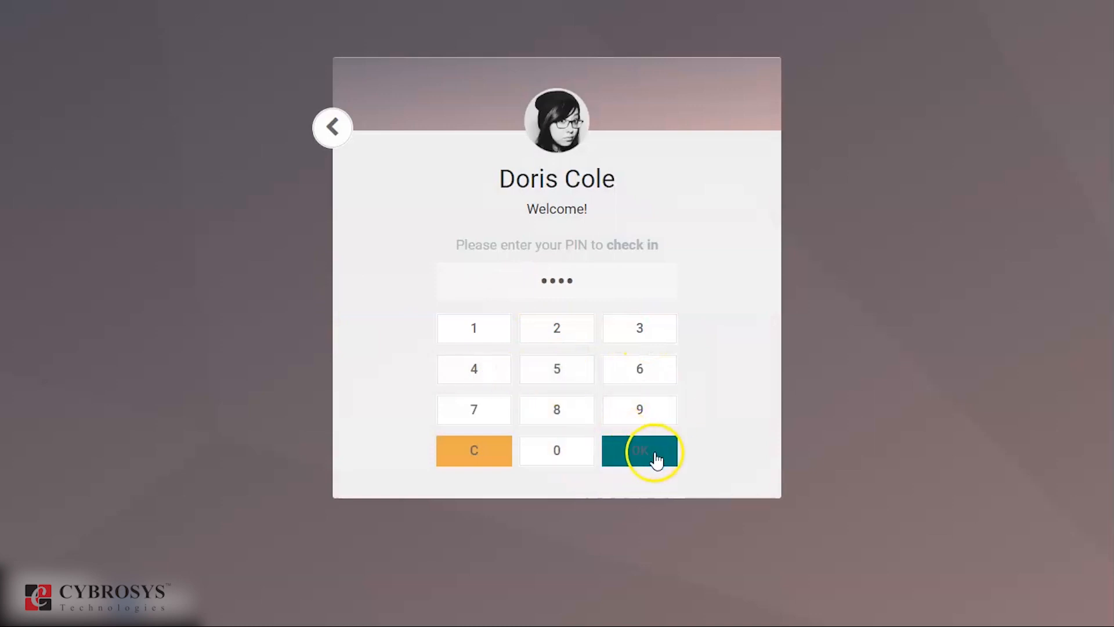
pyautogui.click(640, 450)
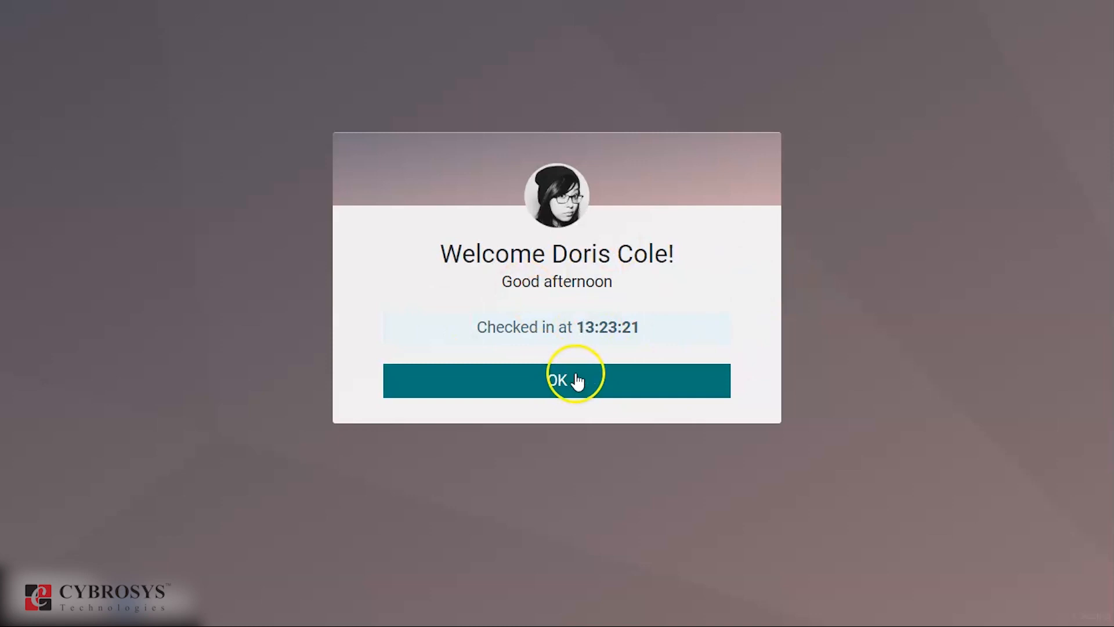
pyautogui.click(557, 380)
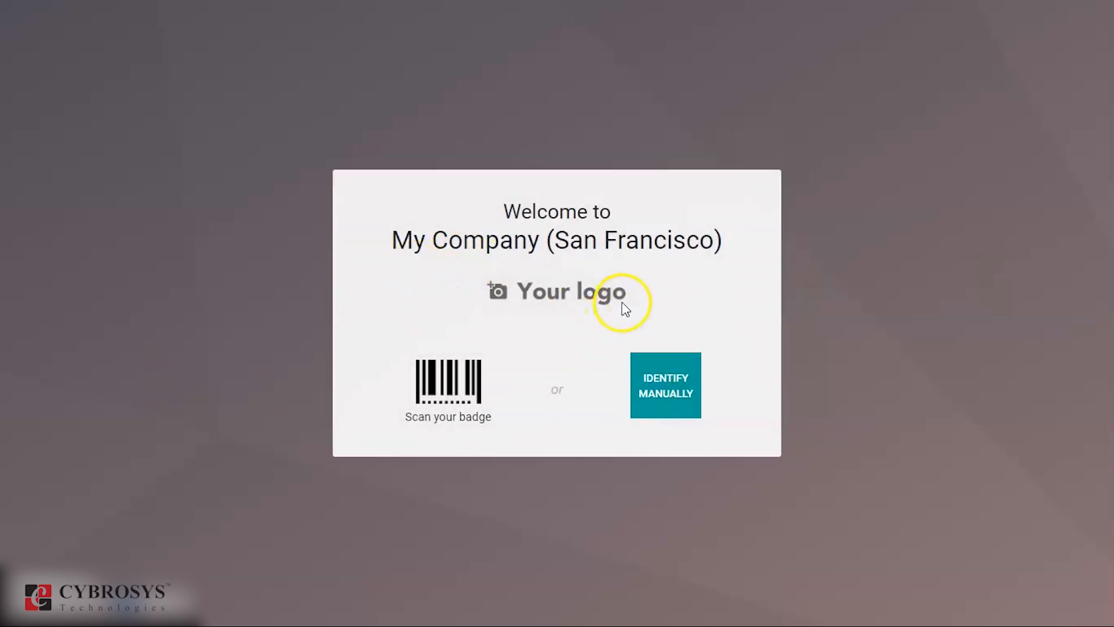
pyautogui.moveTo(544, 330)
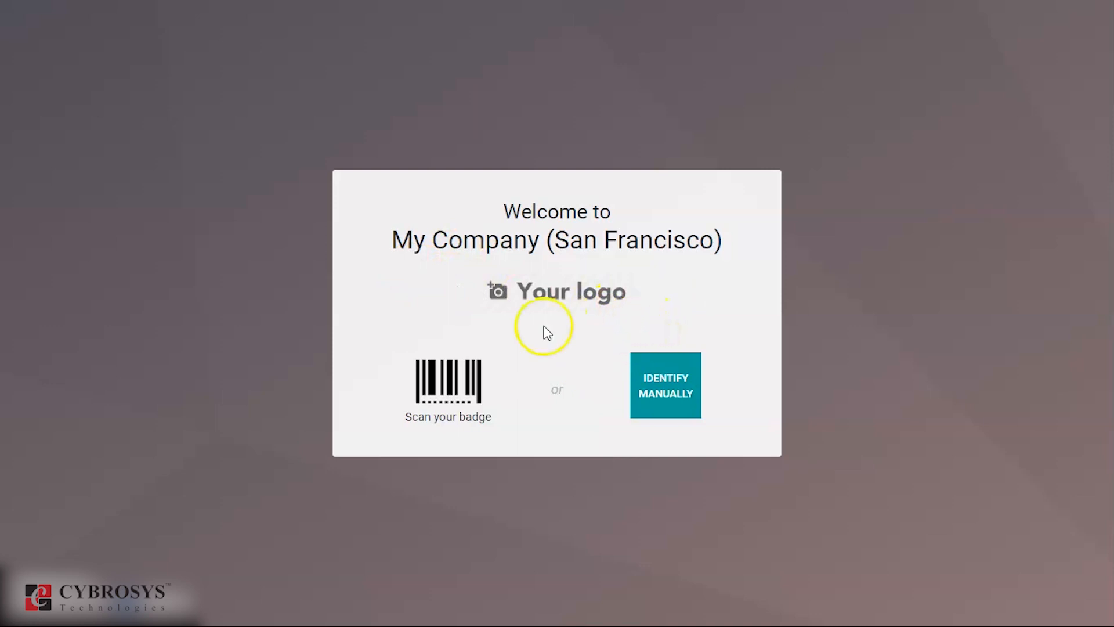
pyautogui.moveTo(439, 419)
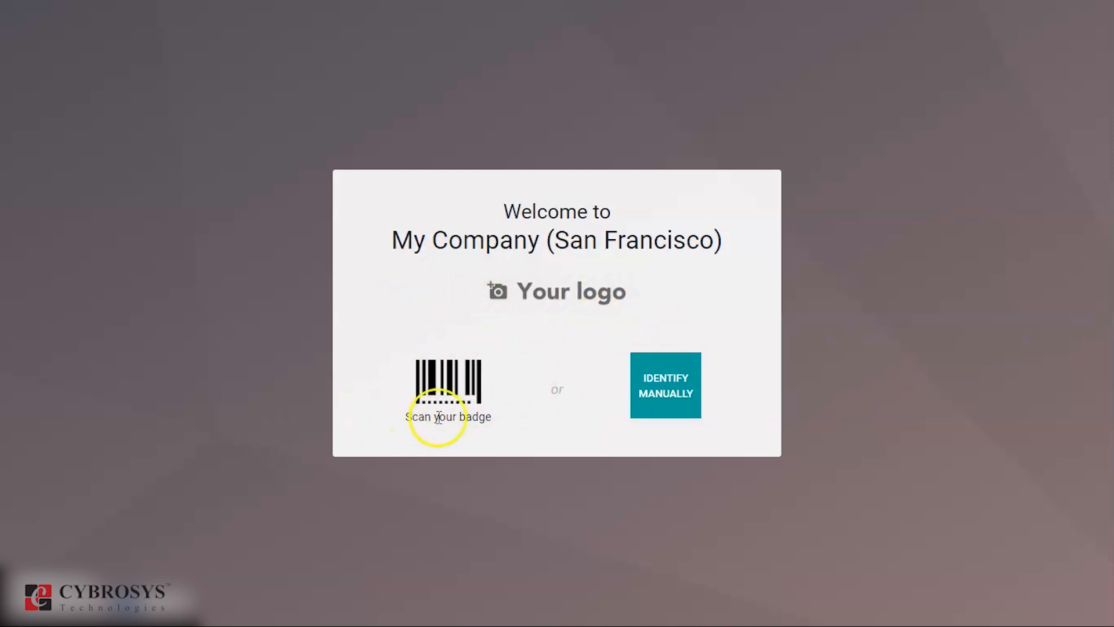
pyautogui.moveTo(474, 321)
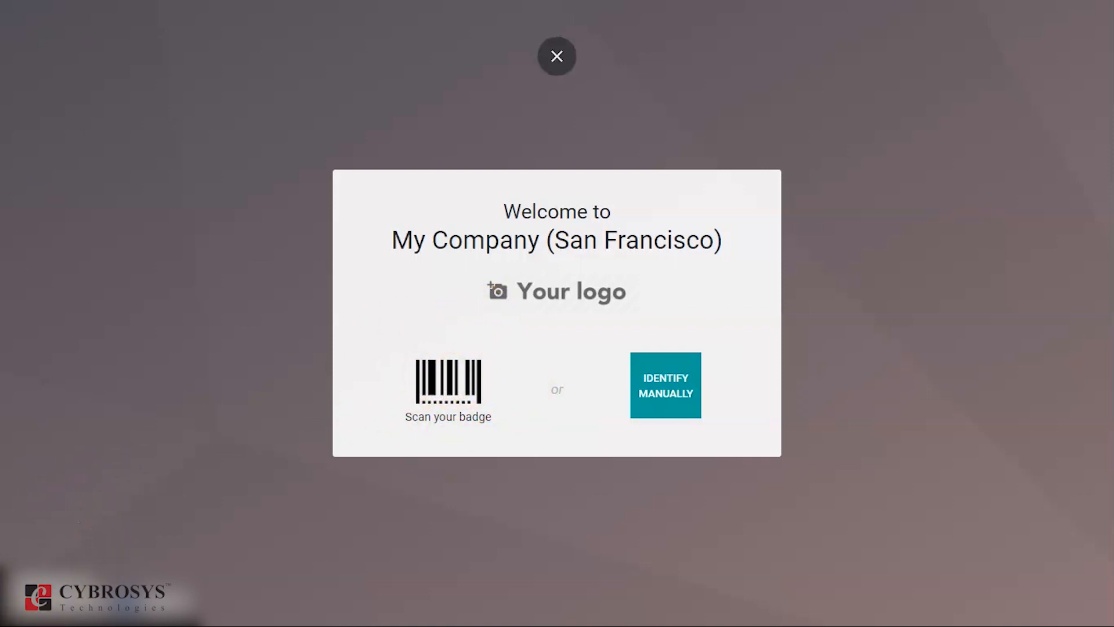
# Step: Leave kiosk mode and show the Attendances settings with Employee PIN enabled
pyautogui.click(558, 56)
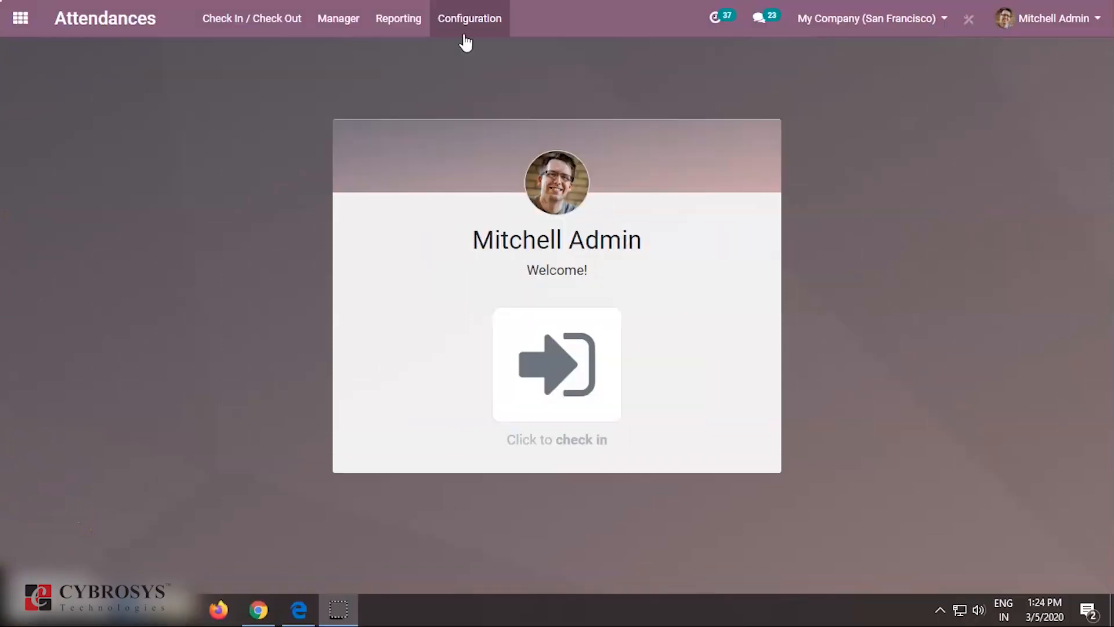
pyautogui.click(469, 18)
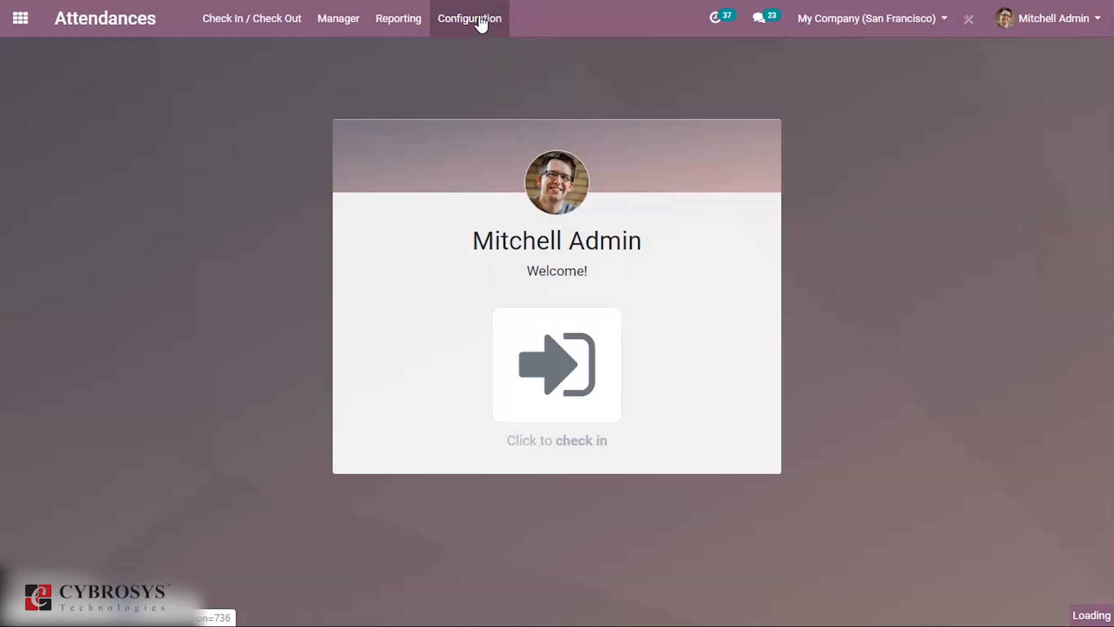
pyautogui.click(469, 18)
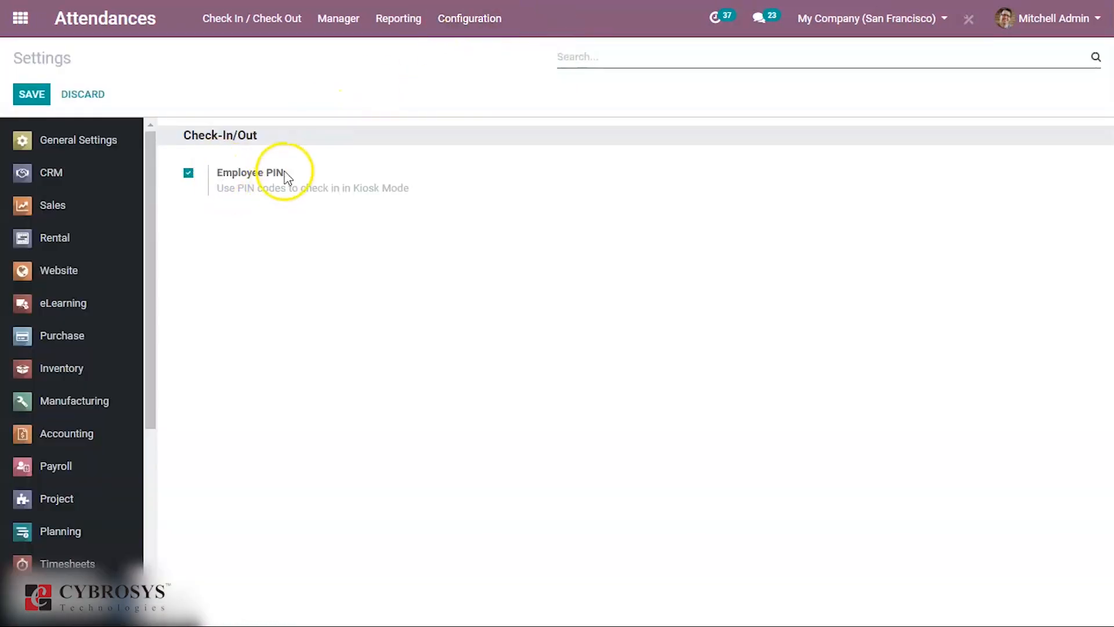
pyautogui.moveTo(423, 228)
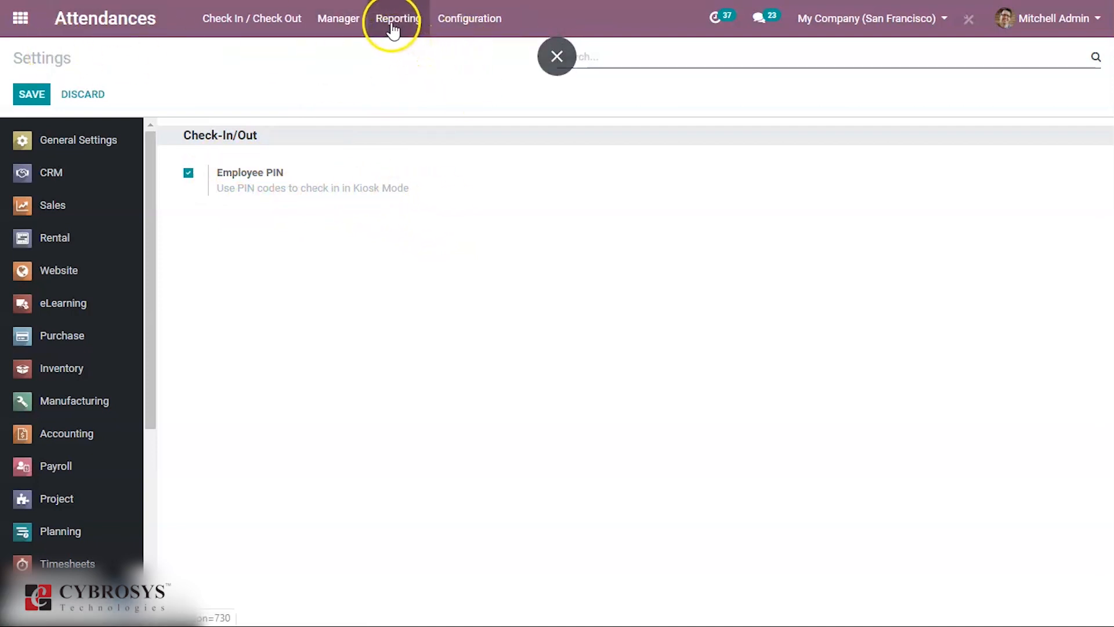
# Step: Show the Attendance Analysis report measured by count of attendances
pyautogui.click(396, 18)
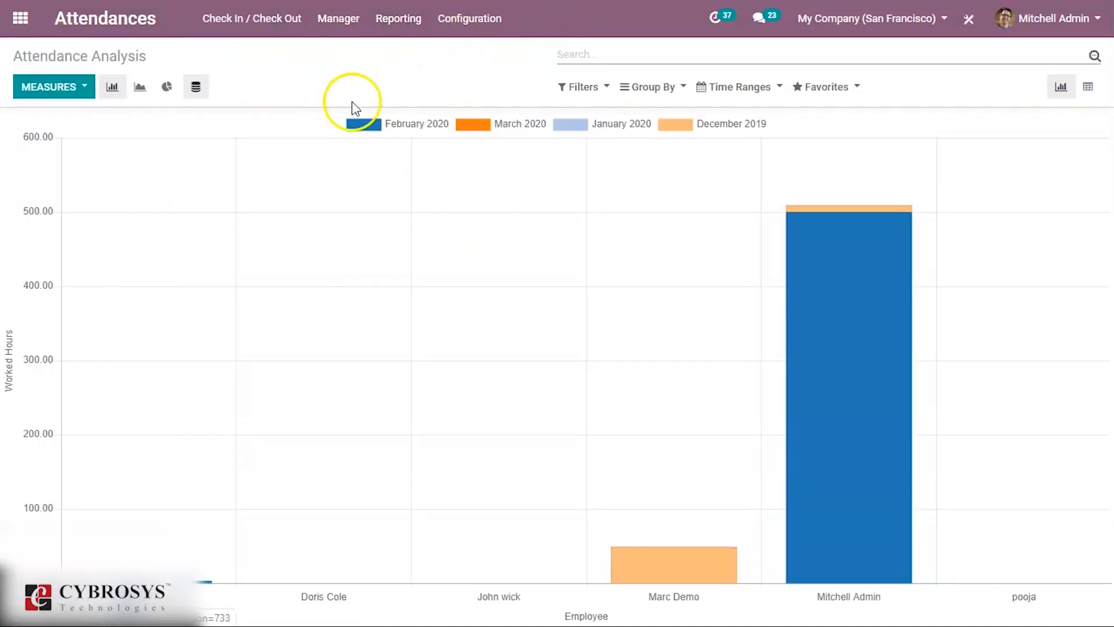
pyautogui.moveTo(315, 87)
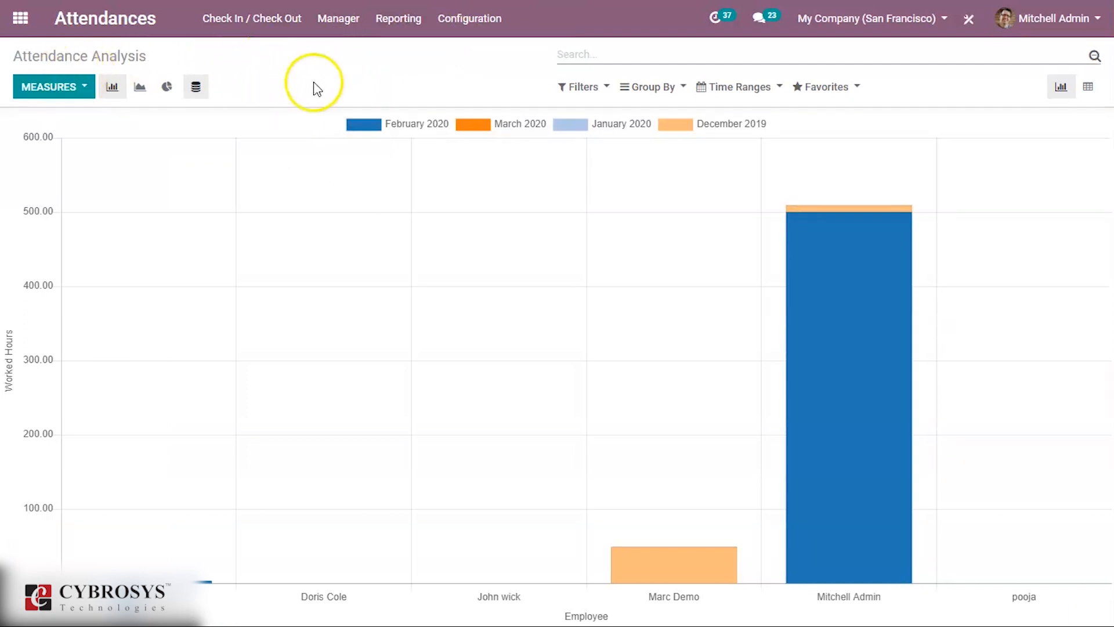
pyautogui.moveTo(667, 96)
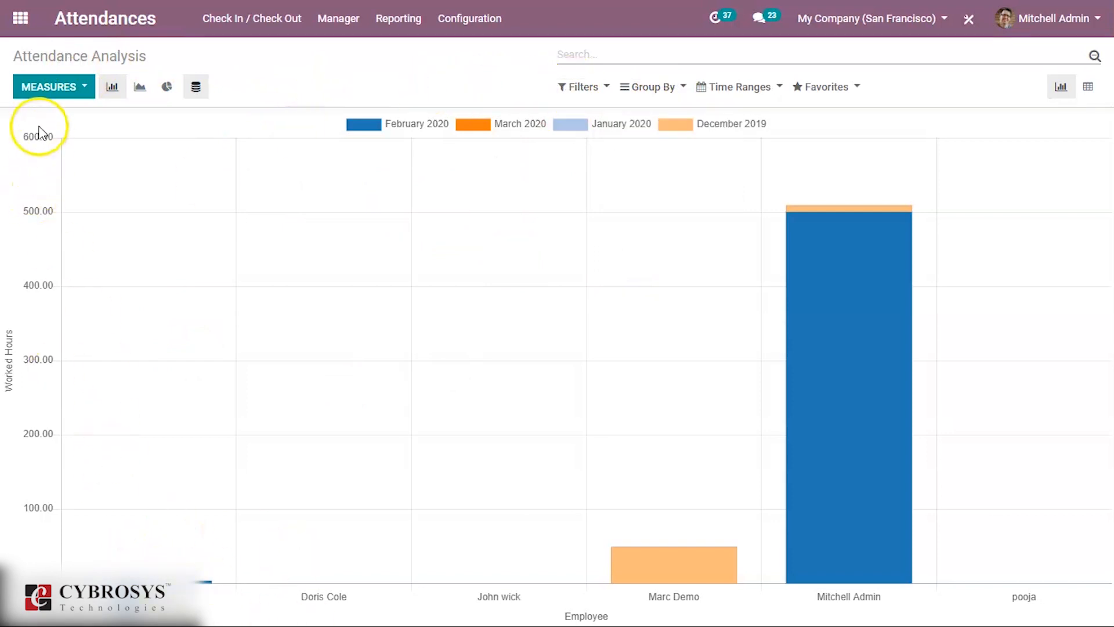
pyautogui.click(53, 86)
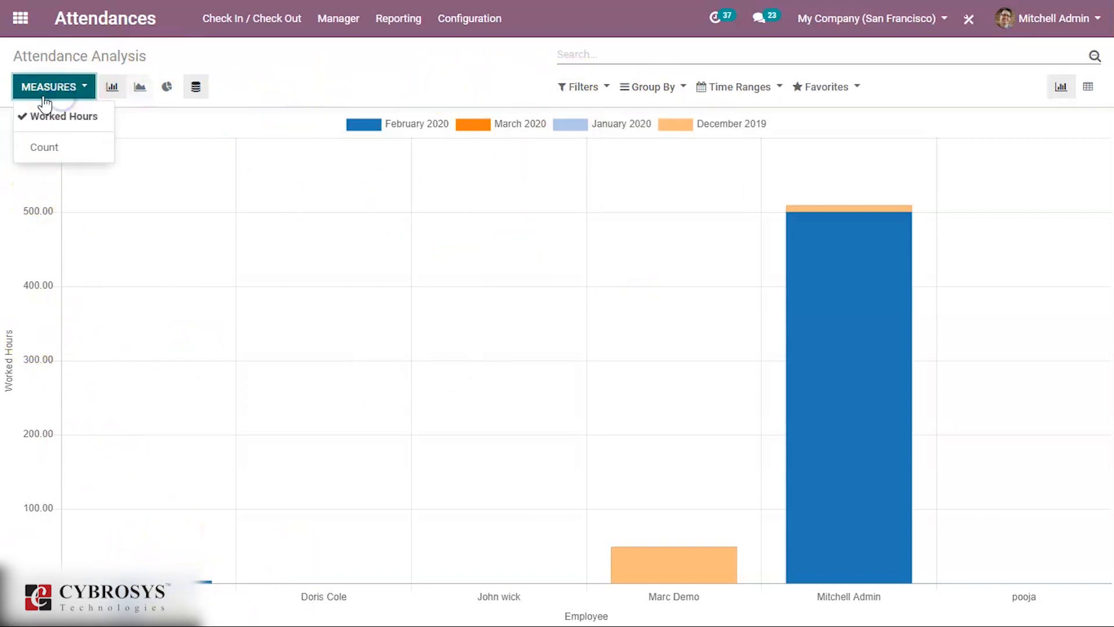
pyautogui.click(44, 147)
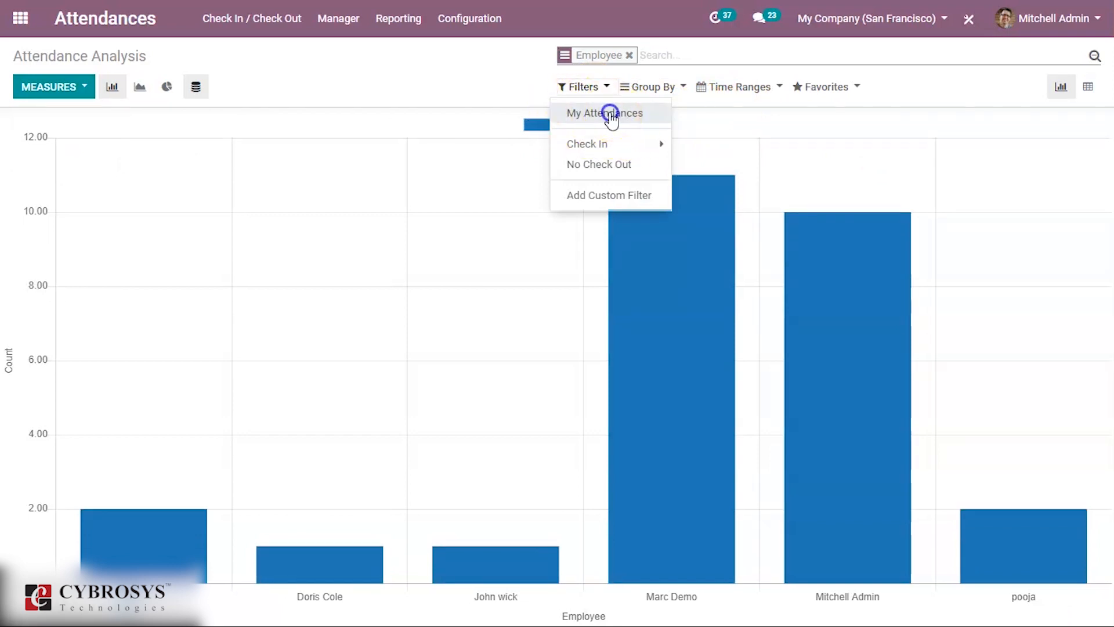
# Step: Filter the analysis to my attendances, January 2020 check-ins and the last 5 years
pyautogui.click(605, 114)
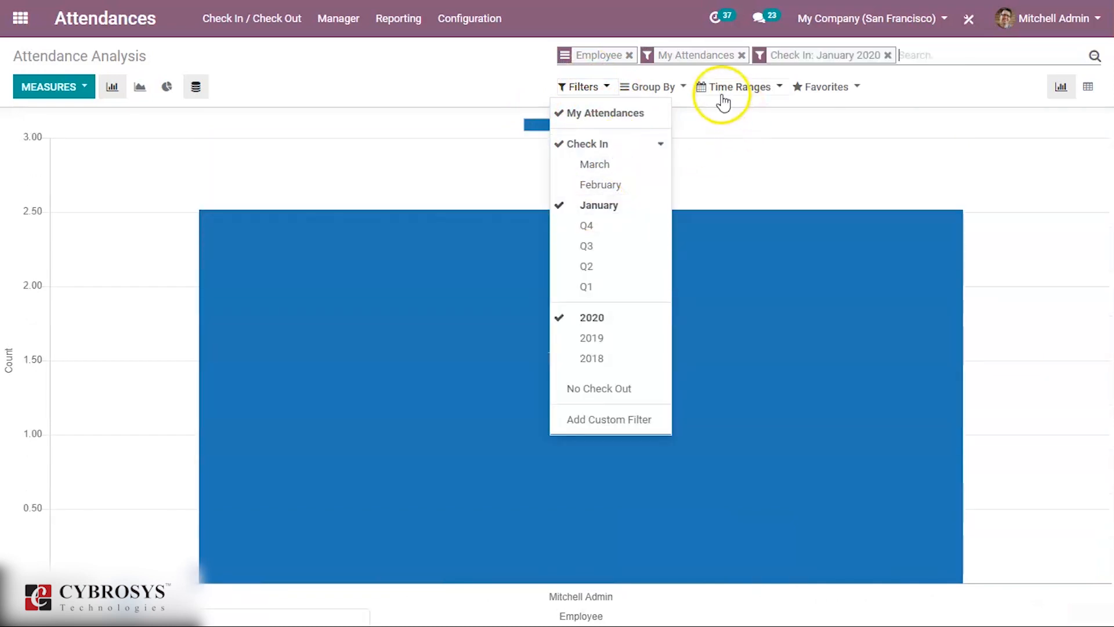
pyautogui.click(740, 86)
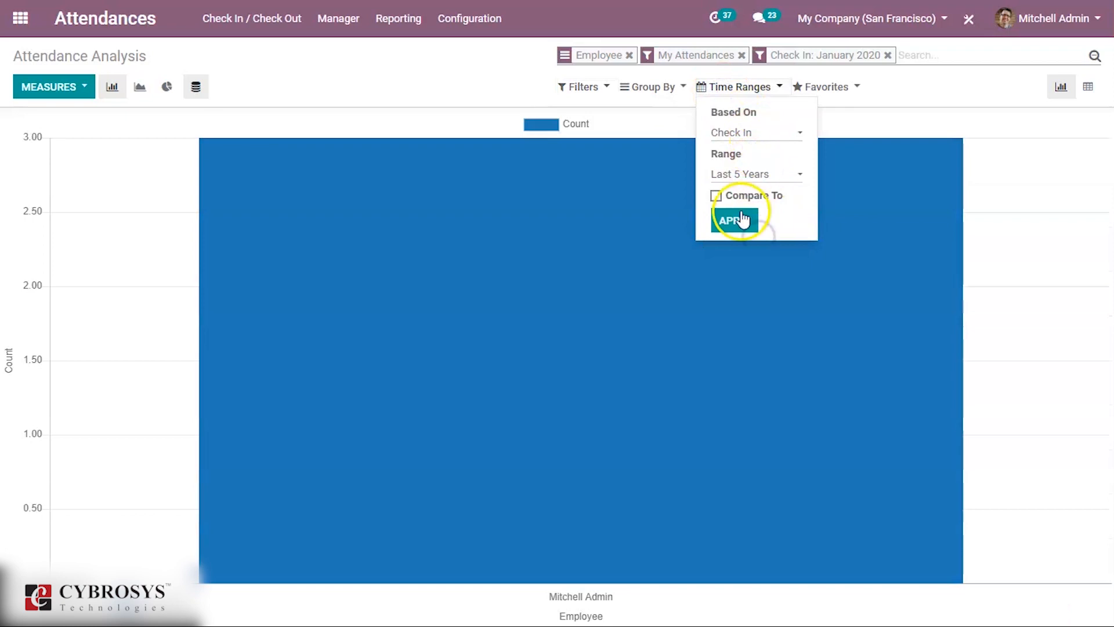
pyautogui.click(734, 220)
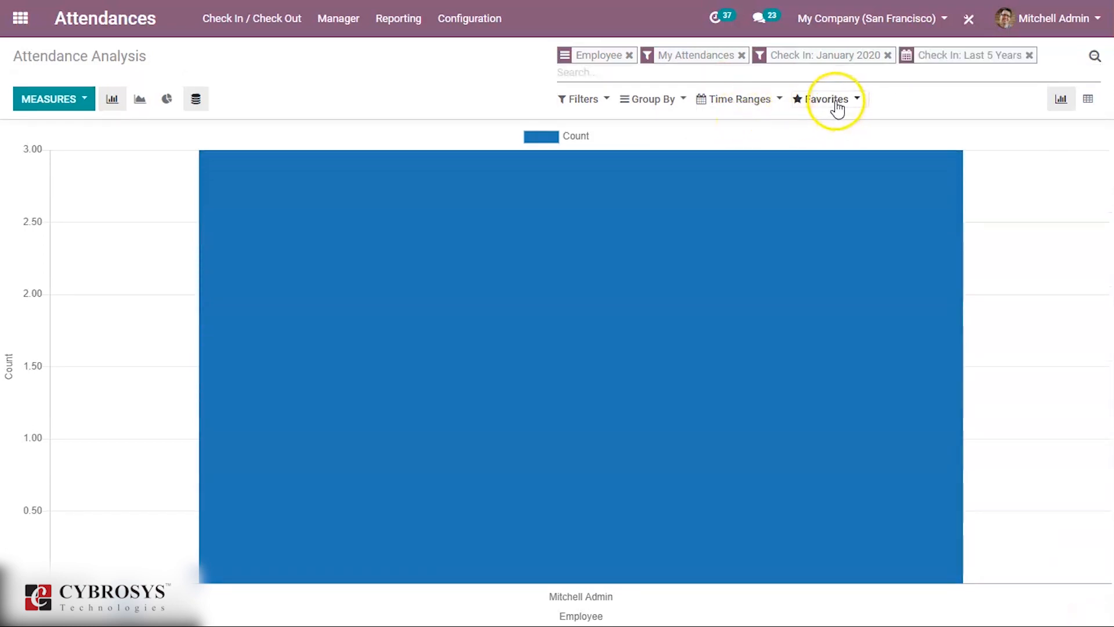
pyautogui.moveTo(1101, 105)
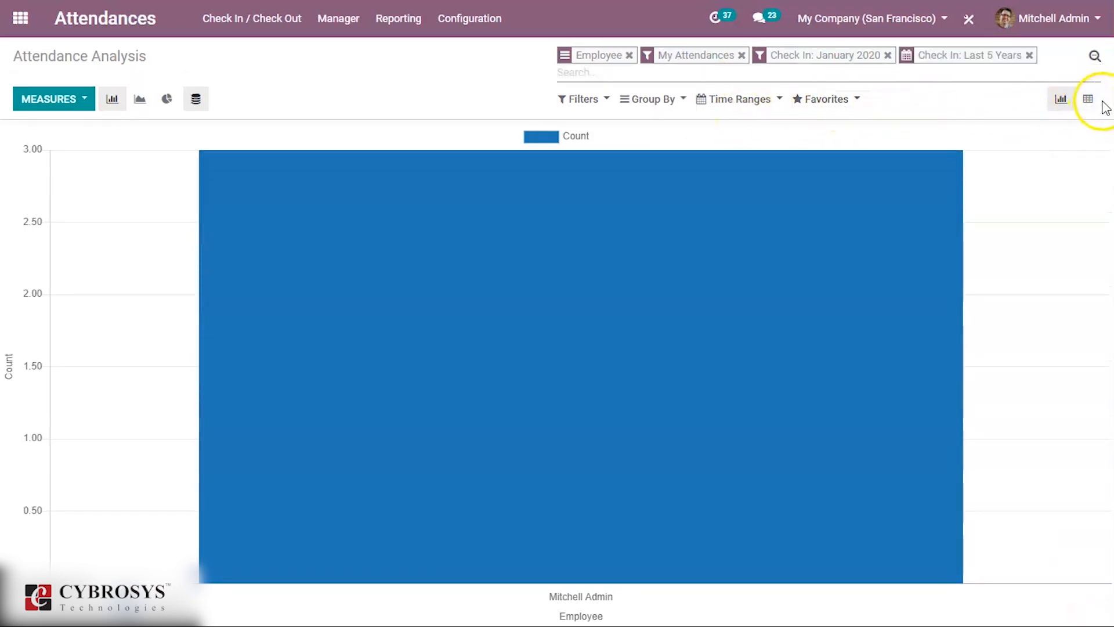
# Step: Show the analysis as a pivot table with Count and Worked Hours (0.09 hours, 3 attendances)
pyautogui.click(1088, 98)
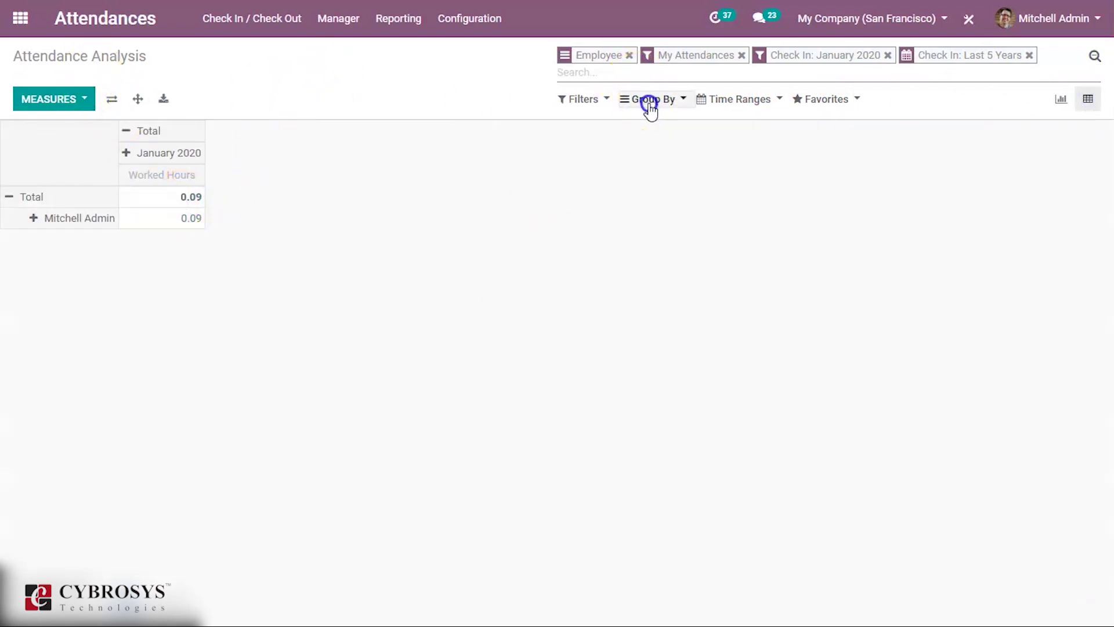
pyautogui.click(53, 98)
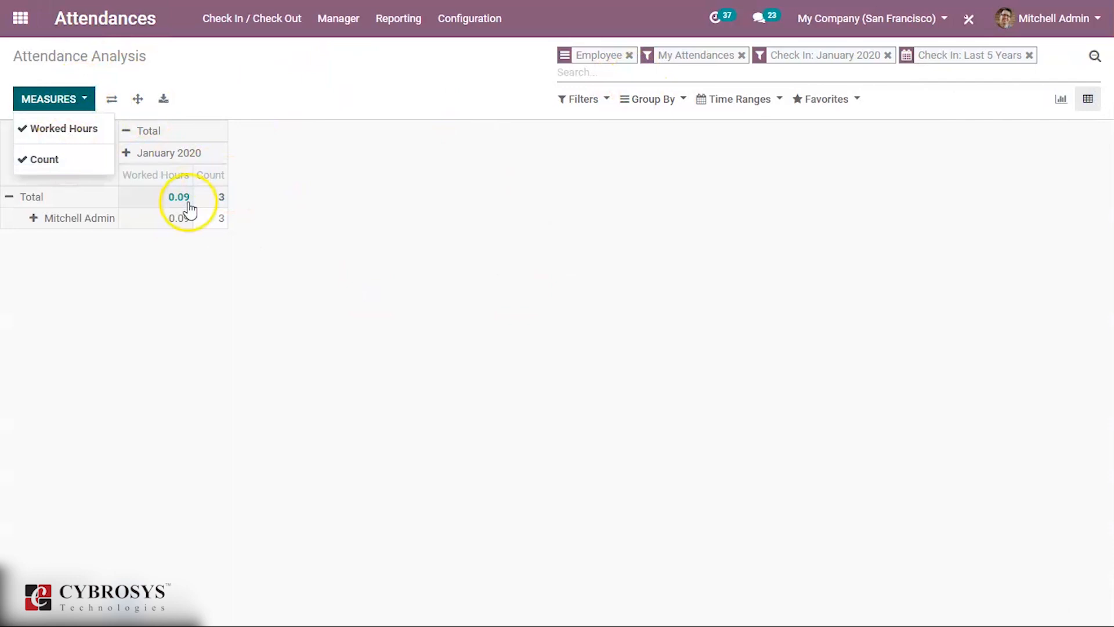
pyautogui.click(305, 87)
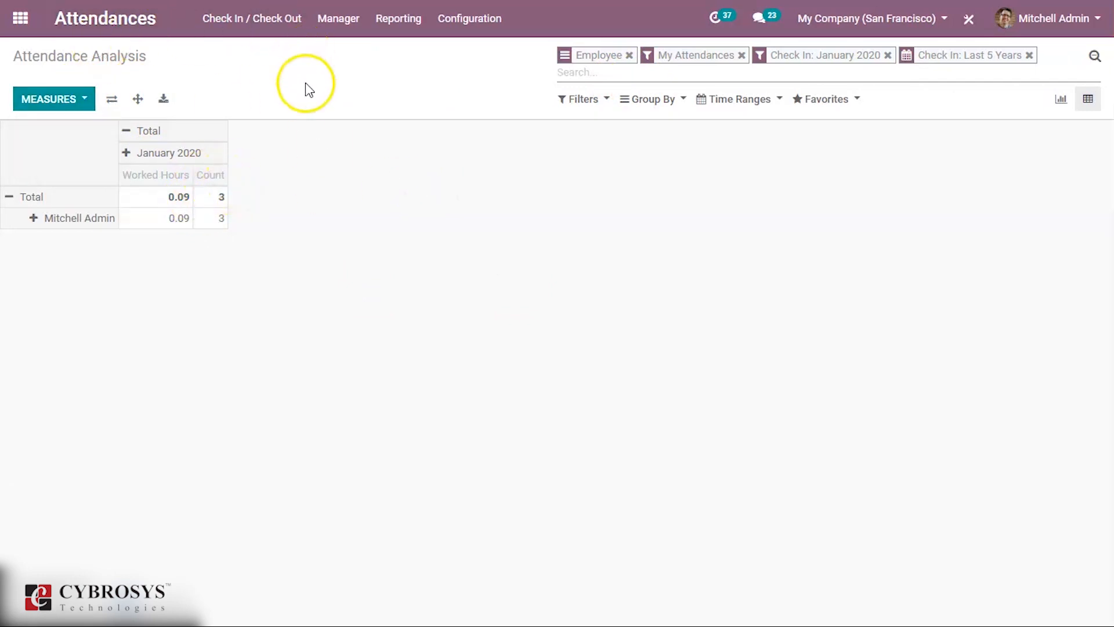